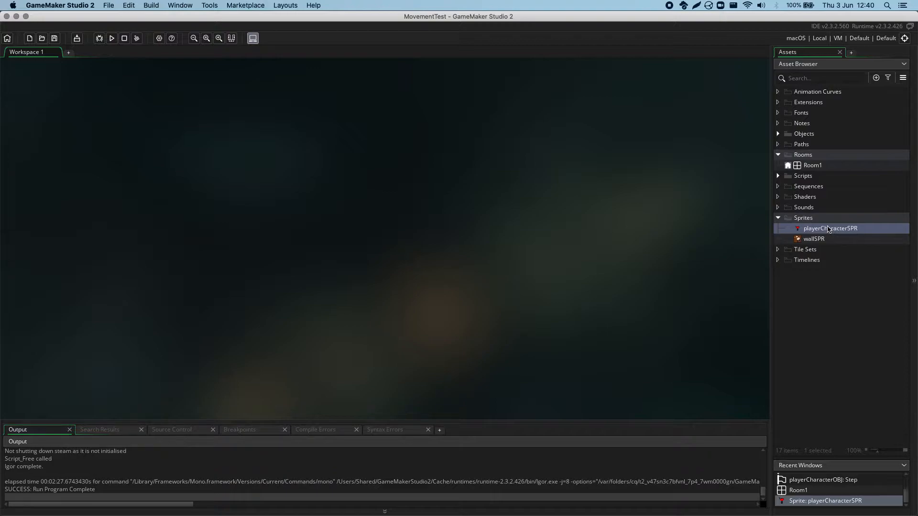
# Open the playerCharacterSPR walking teapot sprite in the sprite editor and position its window.
pyautogui.doubleClick(830, 229)
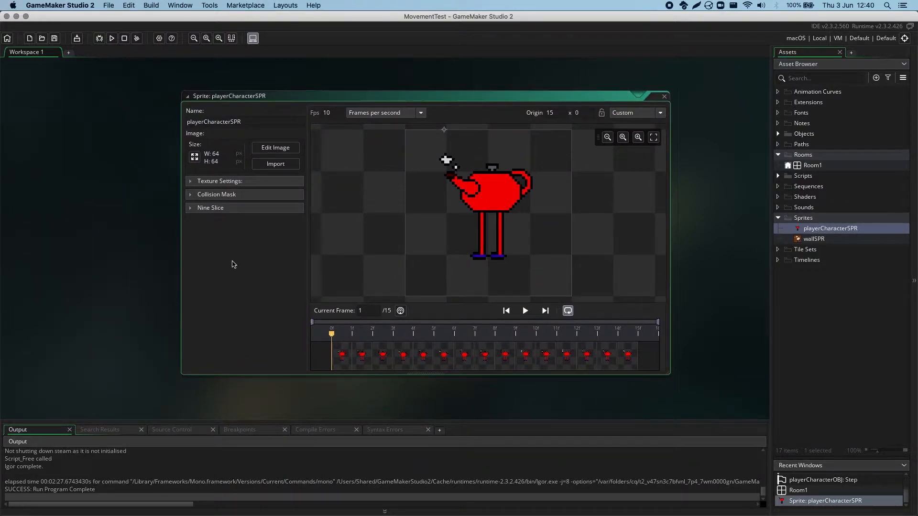
pyautogui.moveTo(426, 95); pyautogui.dragTo(246, 77)
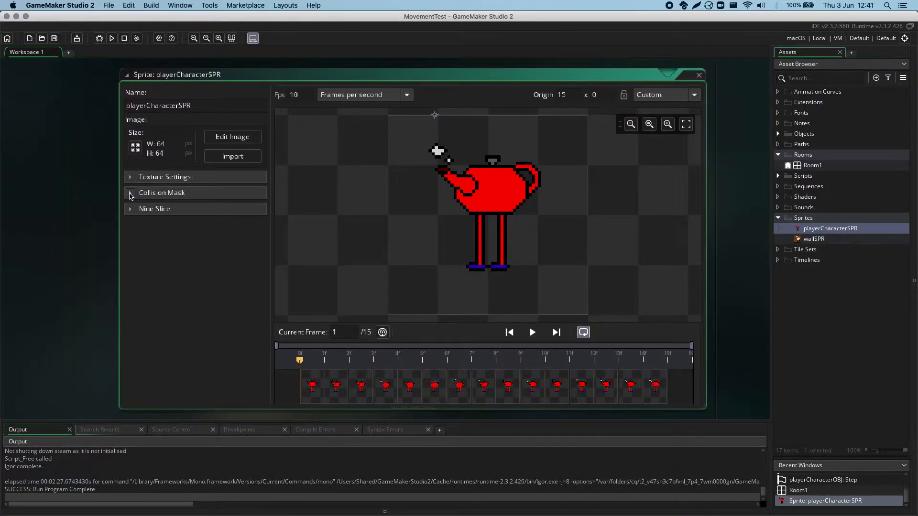
# Try Automatic and Full Image collision mask modes, then leave the mode on Manual over the full 64×64 image.
pyautogui.click(162, 192)
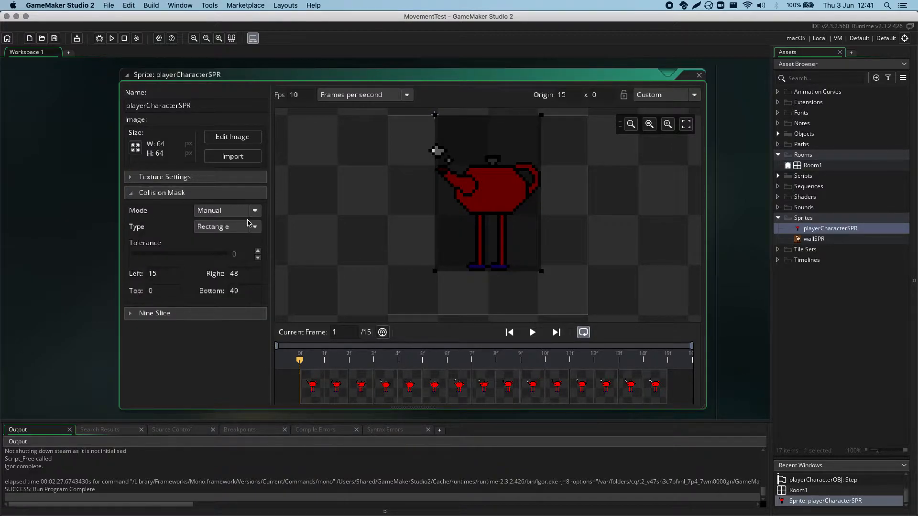
pyautogui.moveTo(465, 127)
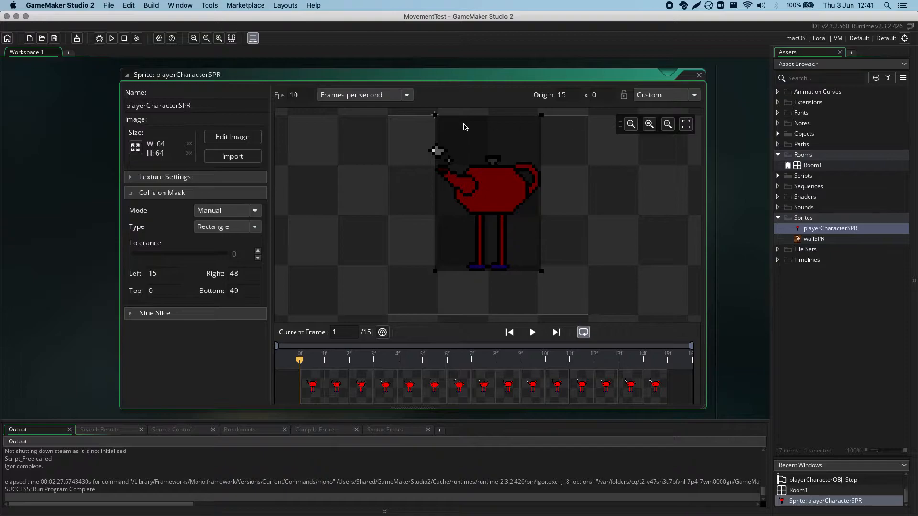
pyautogui.moveTo(542, 271)
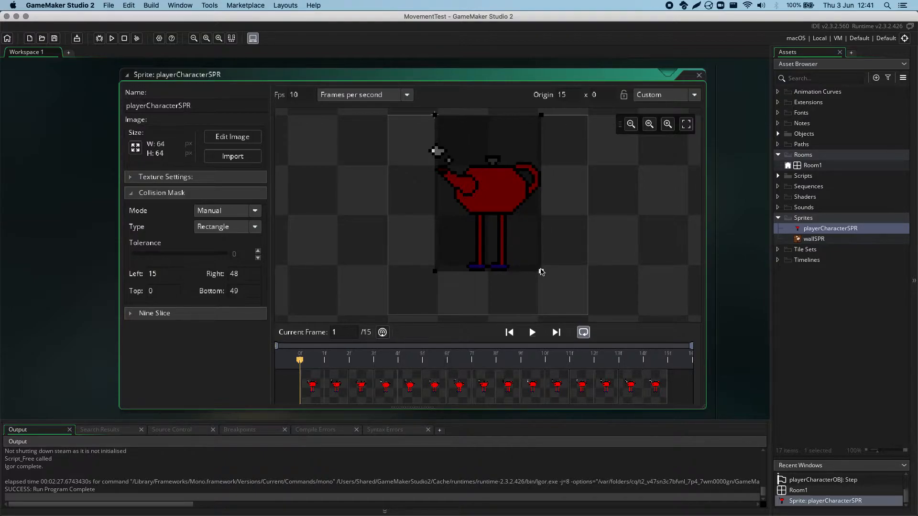
pyautogui.click(254, 211)
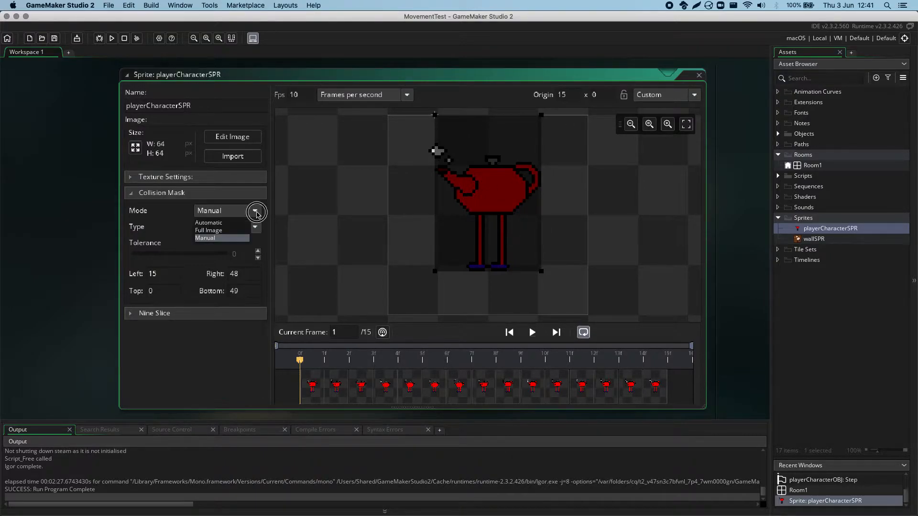
pyautogui.click(208, 223)
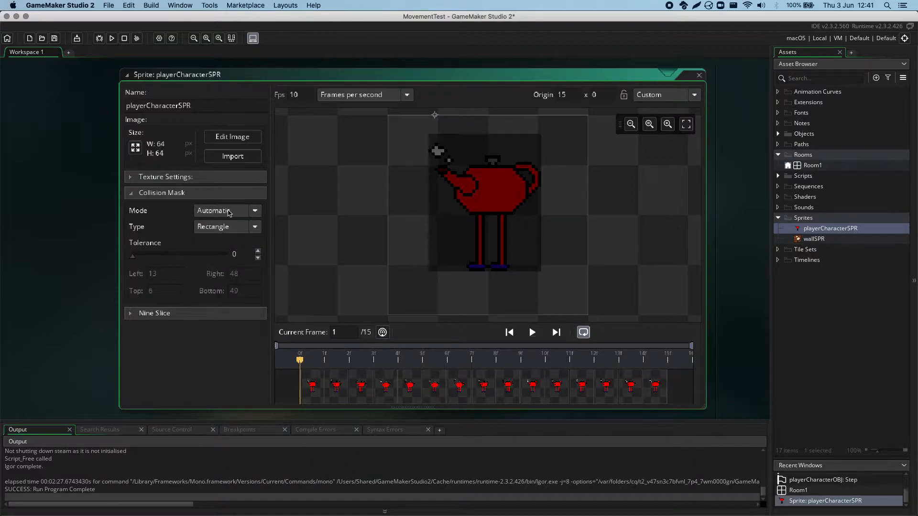
pyautogui.moveTo(252, 213)
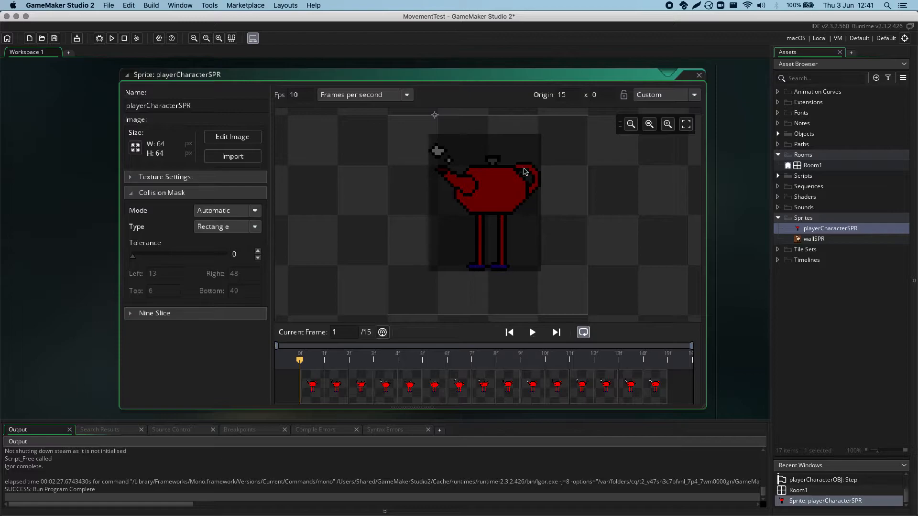
pyautogui.moveTo(433, 152)
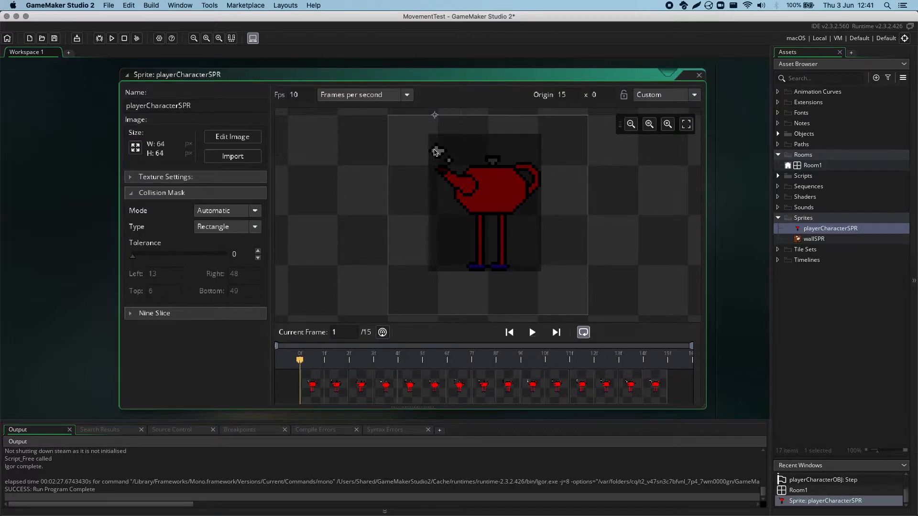
pyautogui.moveTo(490, 264)
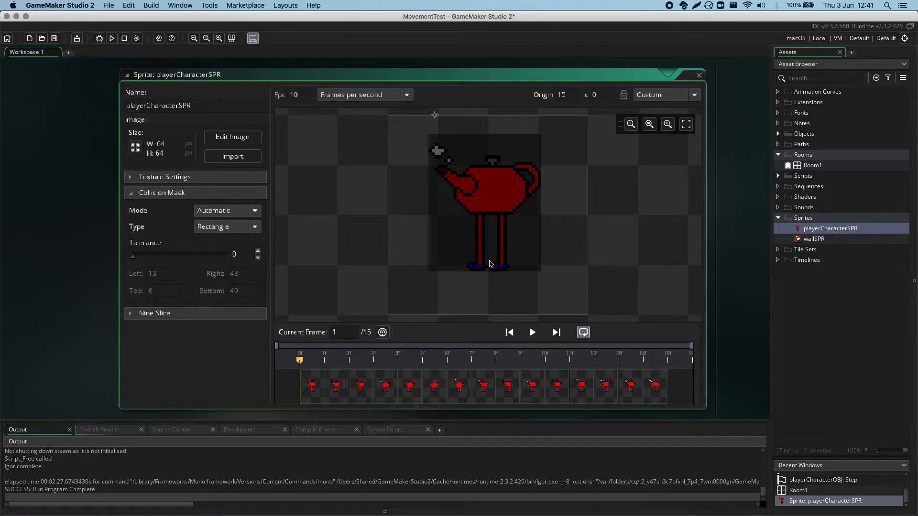
pyautogui.click(324, 385)
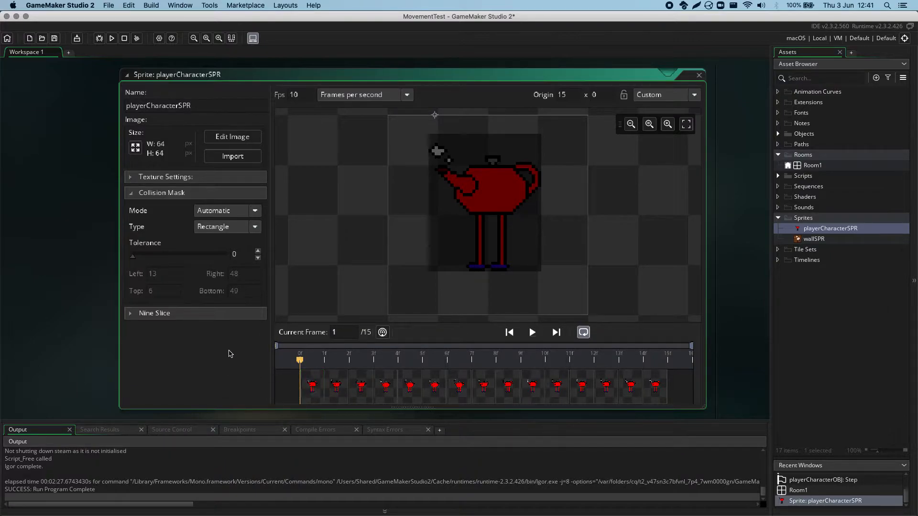
pyautogui.click(227, 211)
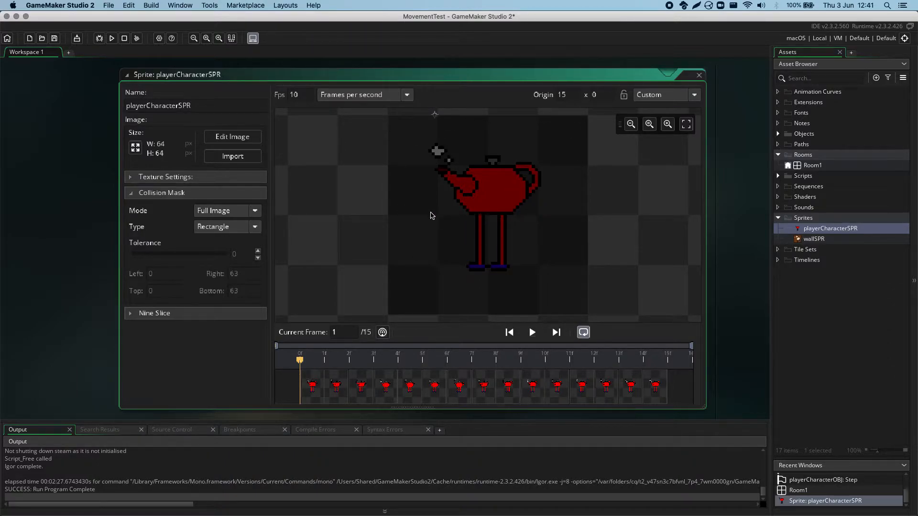
pyautogui.moveTo(490, 309)
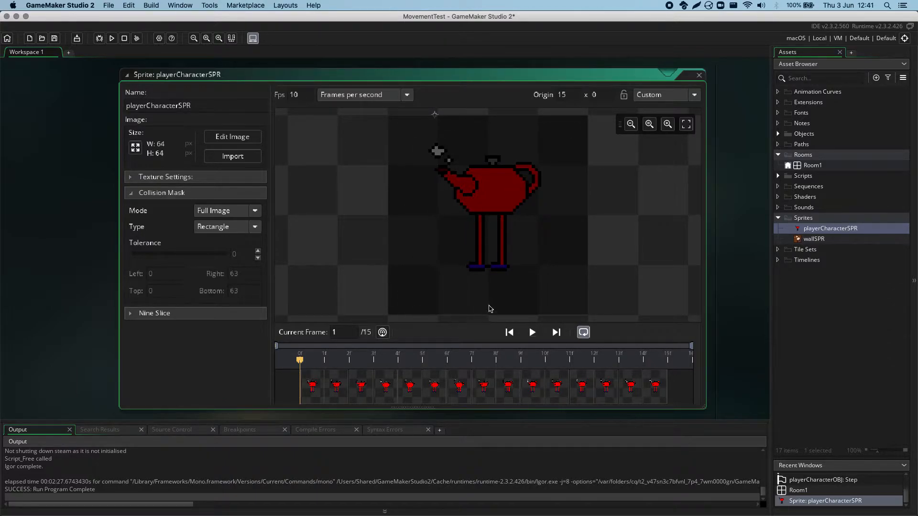
pyautogui.moveTo(562, 166)
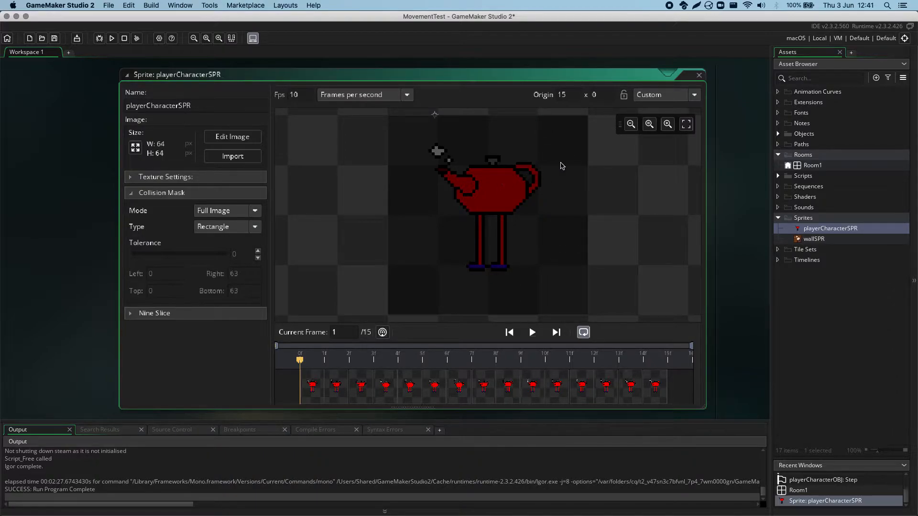
pyautogui.click(255, 227)
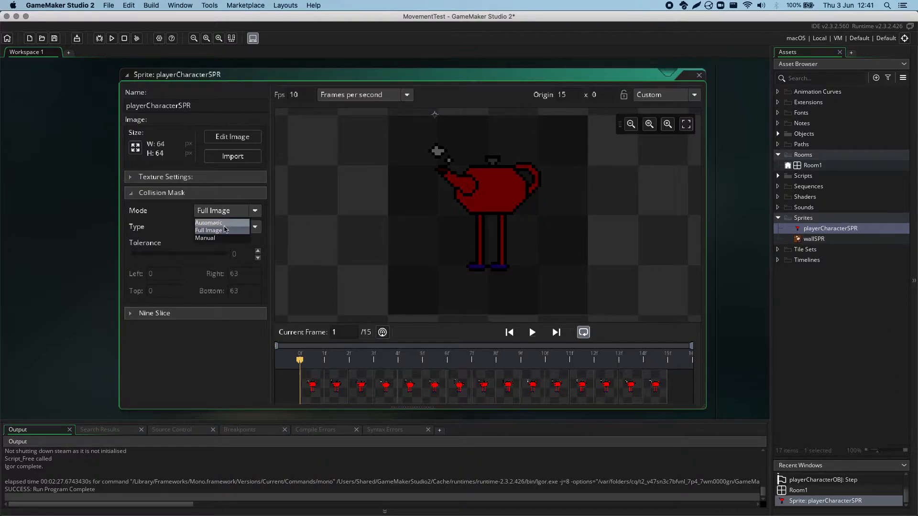
pyautogui.click(206, 239)
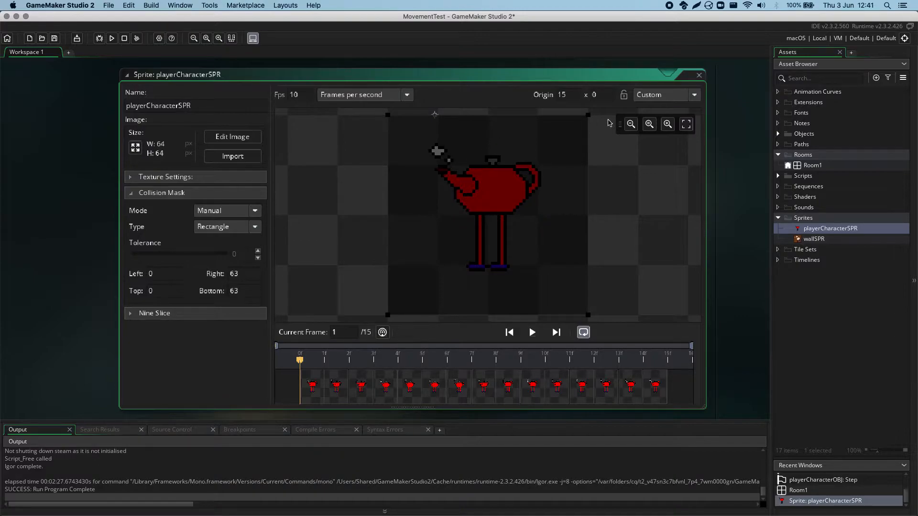
# Shrink the manual mask to a small rectangle around the pot body (about 38–49 by 14–25) and close the sprite.
pyautogui.moveTo(587, 113); pyautogui.dragTo(538, 113)
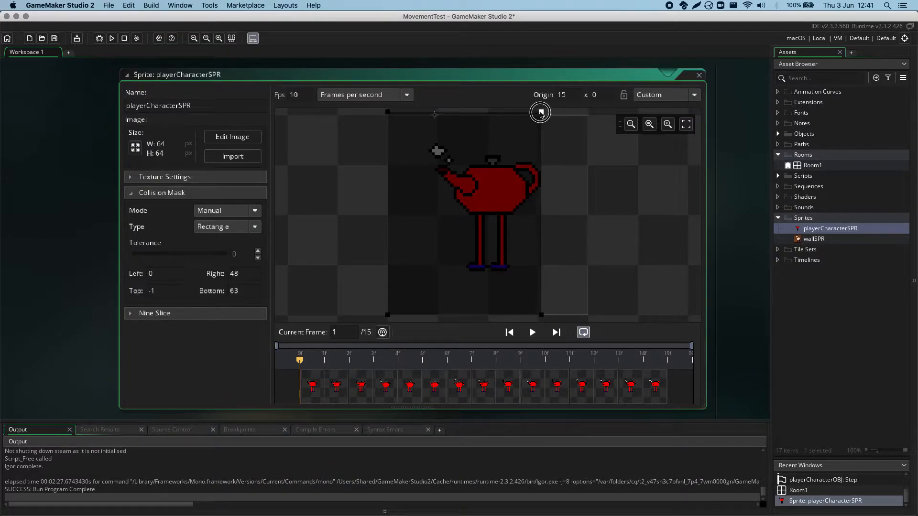
pyautogui.moveTo(539, 112); pyautogui.dragTo(385, 317)
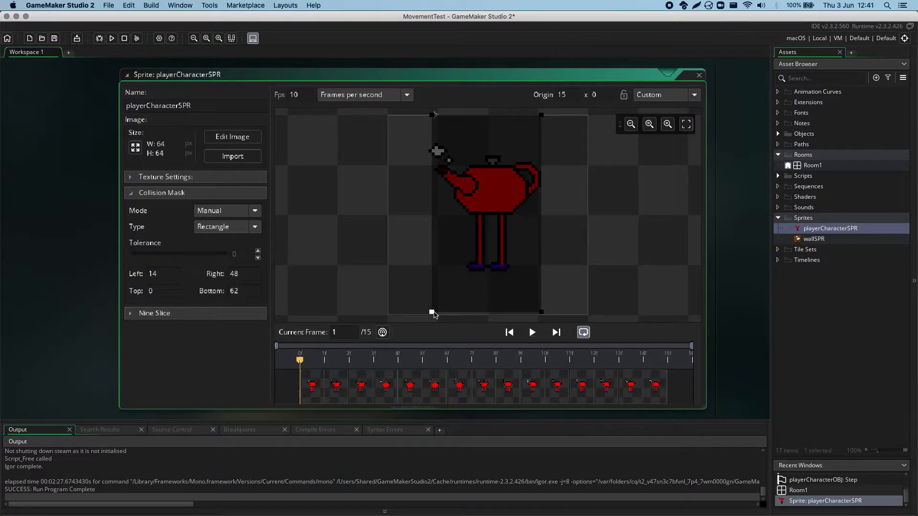
pyautogui.moveTo(433, 314); pyautogui.dragTo(429, 303)
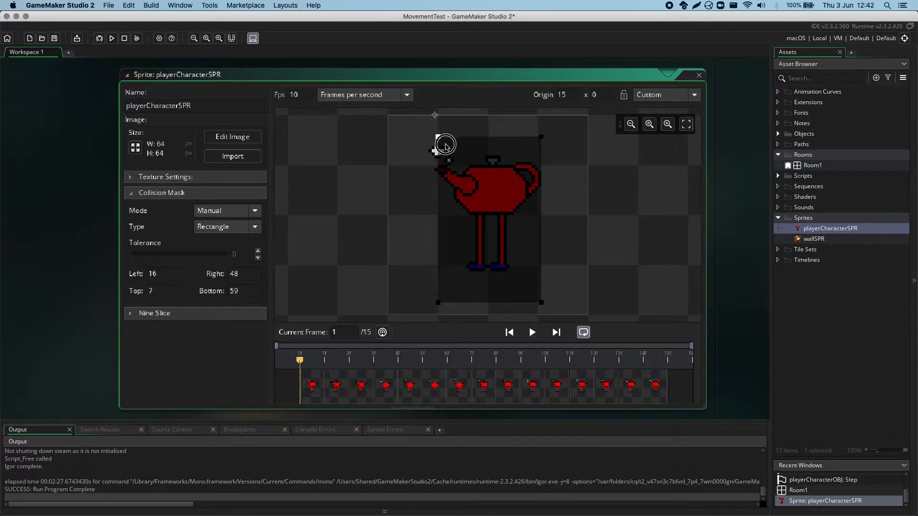
pyautogui.moveTo(438, 147); pyautogui.dragTo(475, 163)
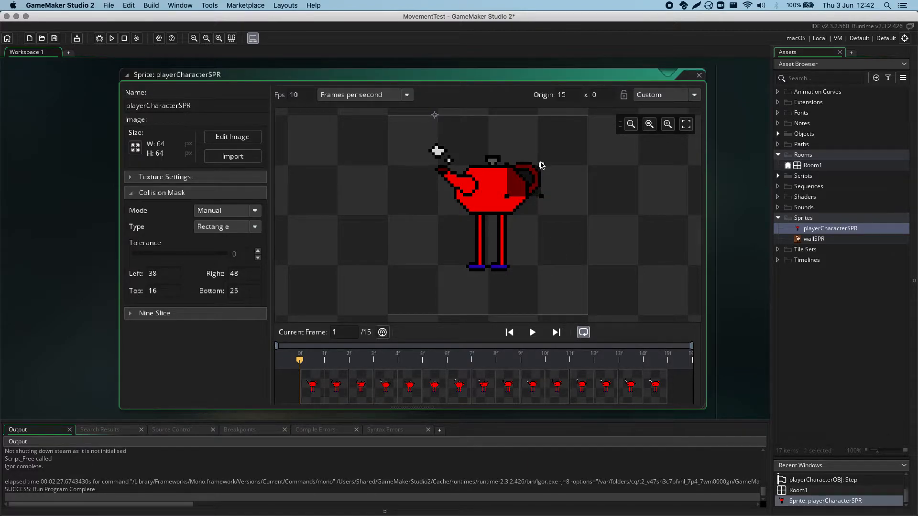
pyautogui.moveTo(539, 166); pyautogui.dragTo(541, 161)
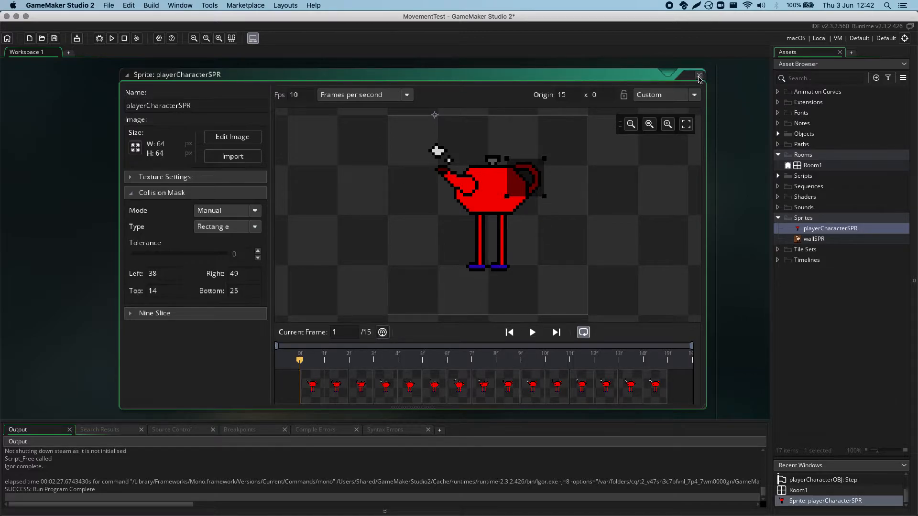
pyautogui.click(112, 38)
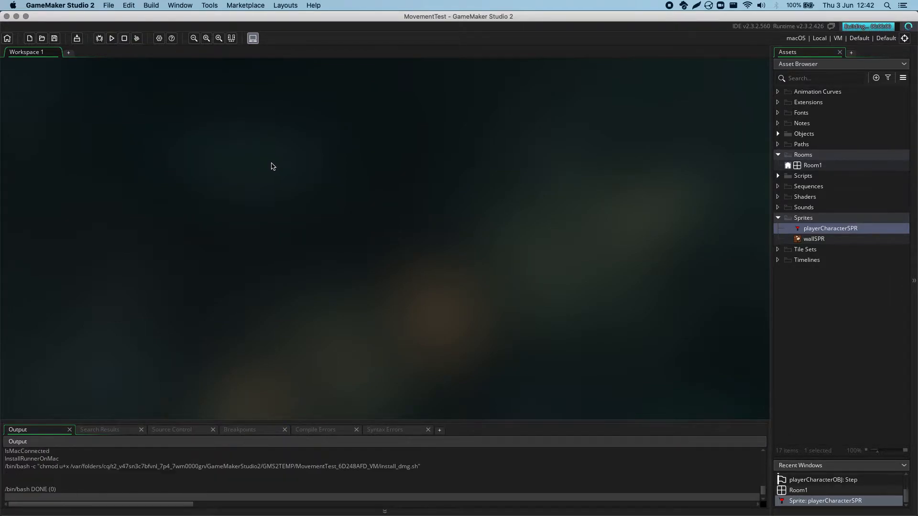
# Focus the running game window and move it across the screen to test the teapot against the walls.
pyautogui.click(111, 38)
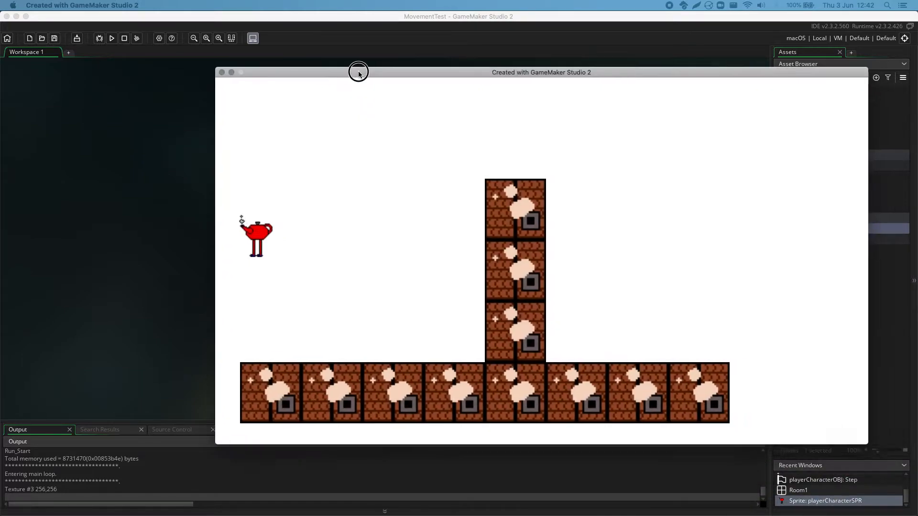
pyautogui.moveTo(358, 72); pyautogui.dragTo(432, 73)
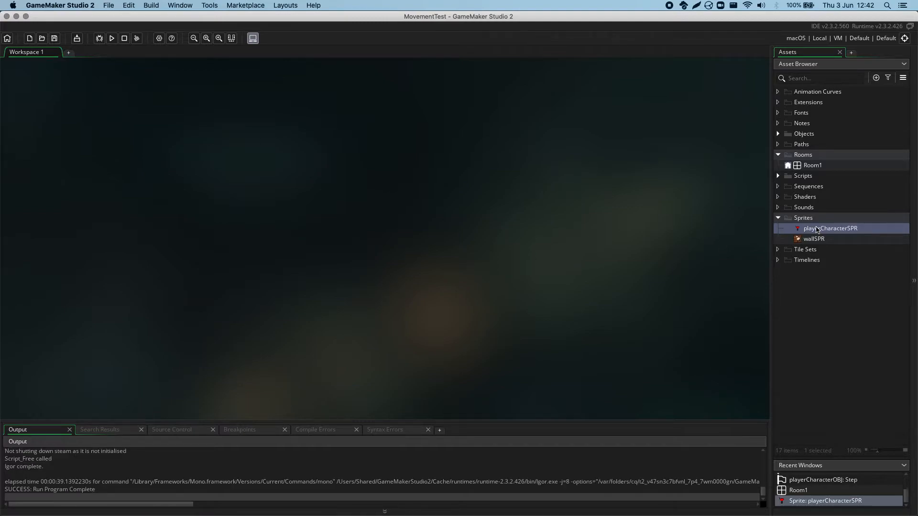
# Reopen playerCharacterSPR, enlarge the mask to the whole teapot (about 13–49 by 8–51), keep Type Rectangle, and close it.
pyautogui.doubleClick(830, 228)
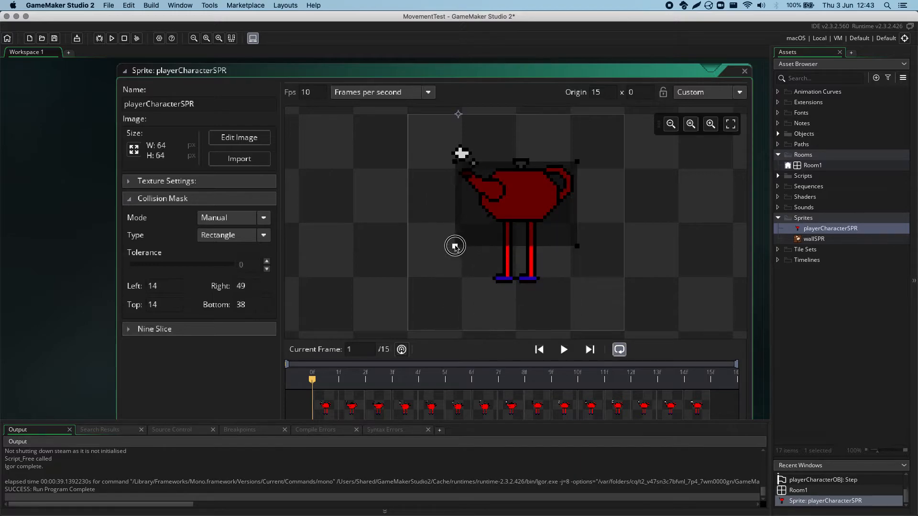
pyautogui.moveTo(455, 246); pyautogui.dragTo(453, 144)
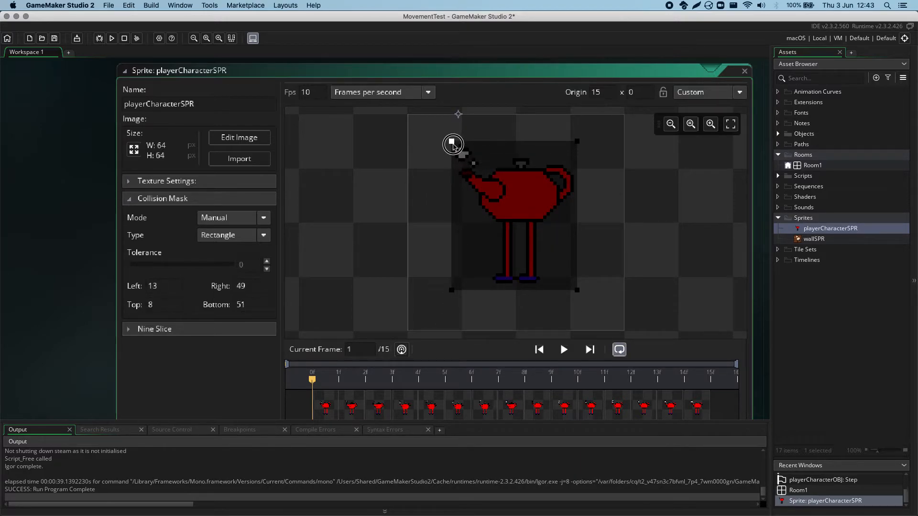
pyautogui.click(263, 235)
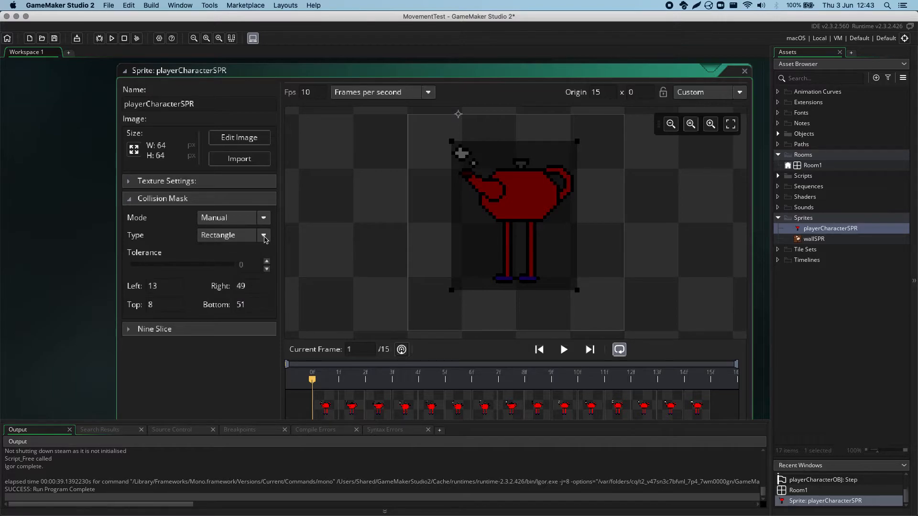
pyautogui.click(263, 235)
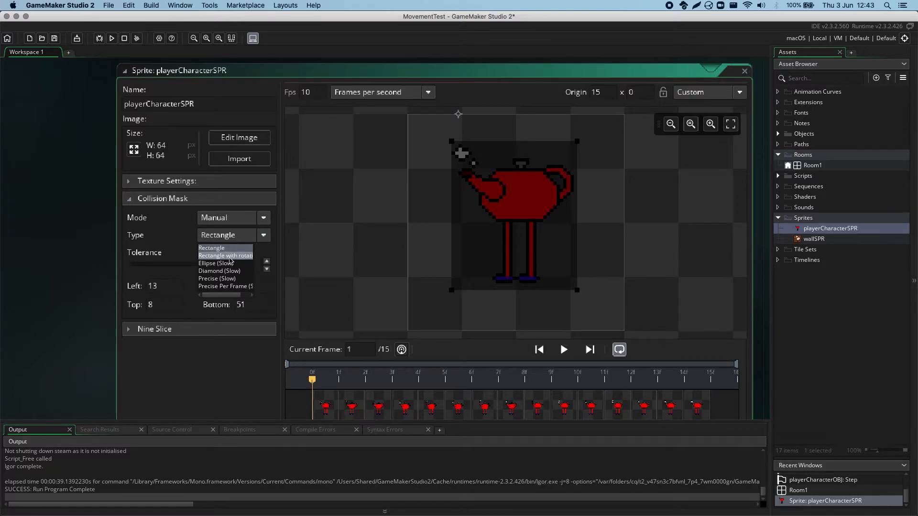
pyautogui.moveTo(231, 257)
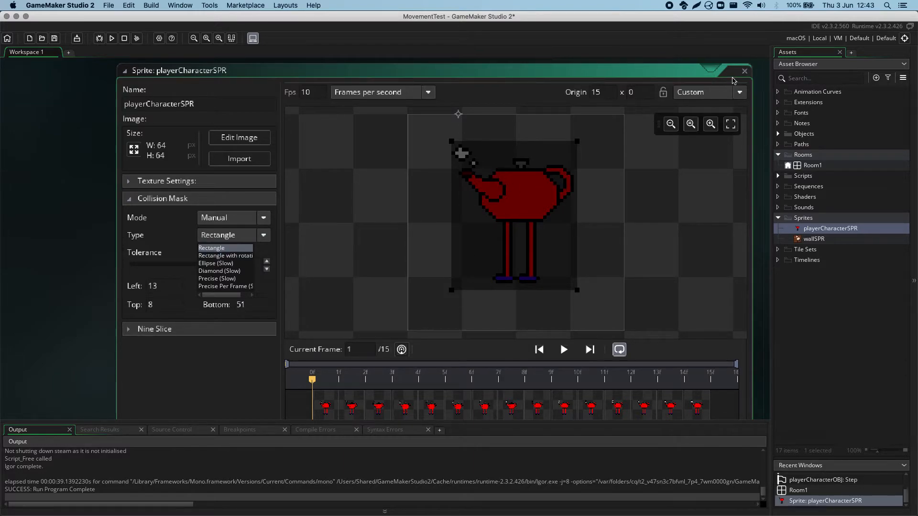
pyautogui.click(744, 71)
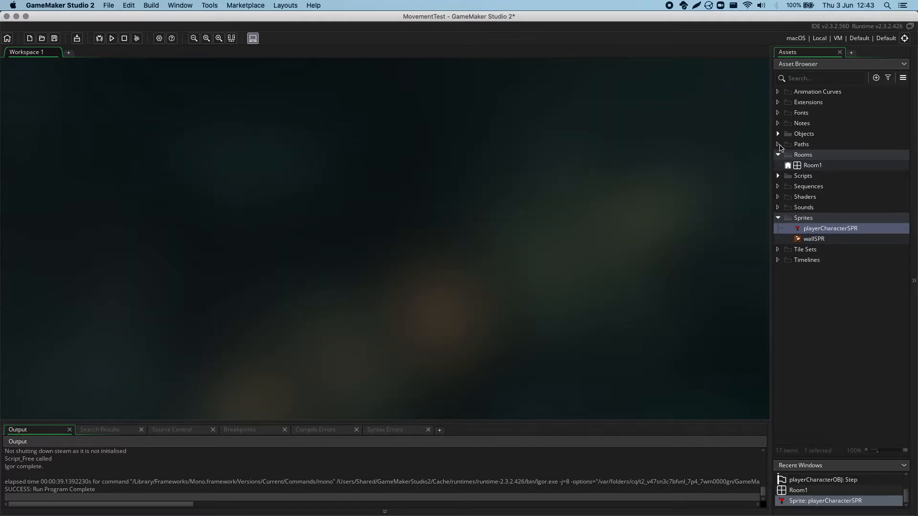
# Open Room1, zoom in, tilt the stretched wallOBJ instance and move it to the room's centre.
pyautogui.doubleClick(813, 165)
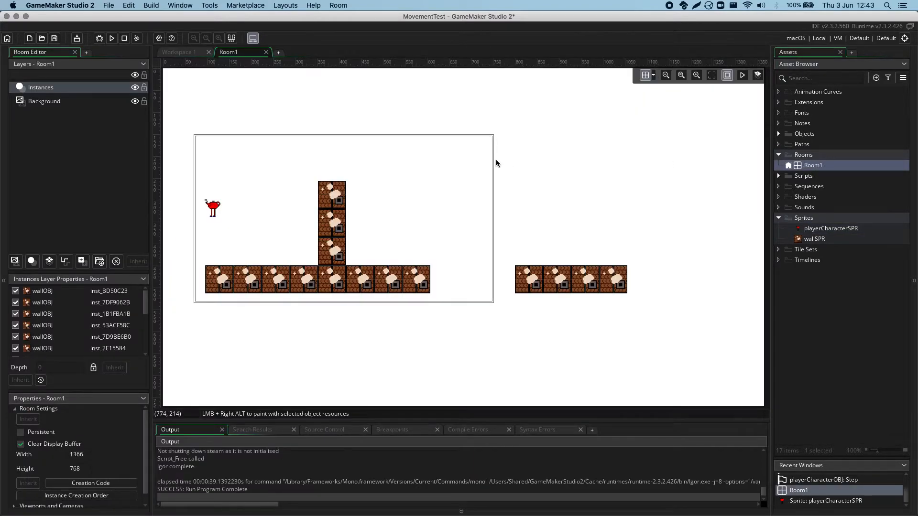
pyautogui.click(695, 75)
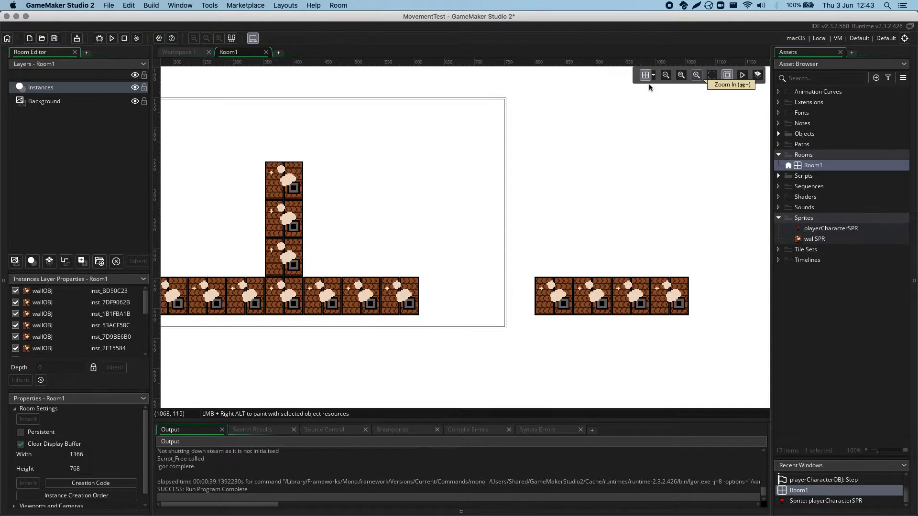
pyautogui.click(680, 74)
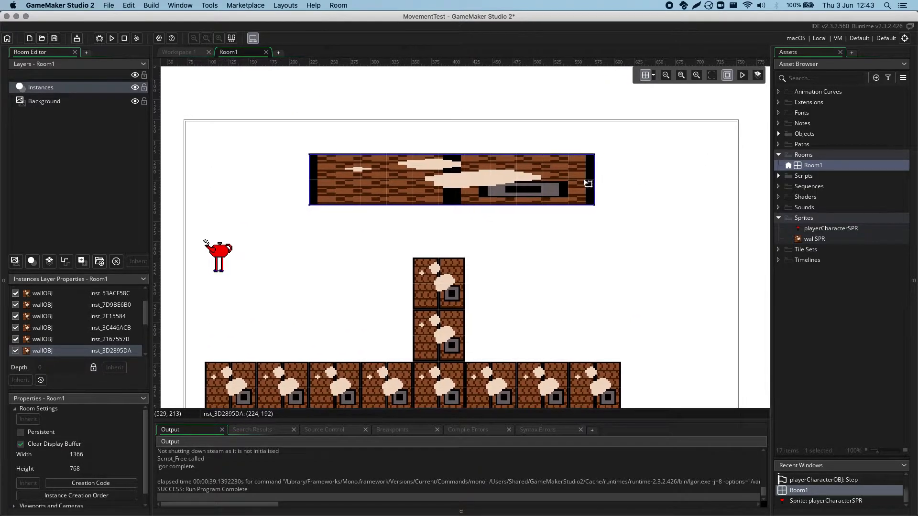
pyautogui.moveTo(588, 183); pyautogui.dragTo(593, 188)
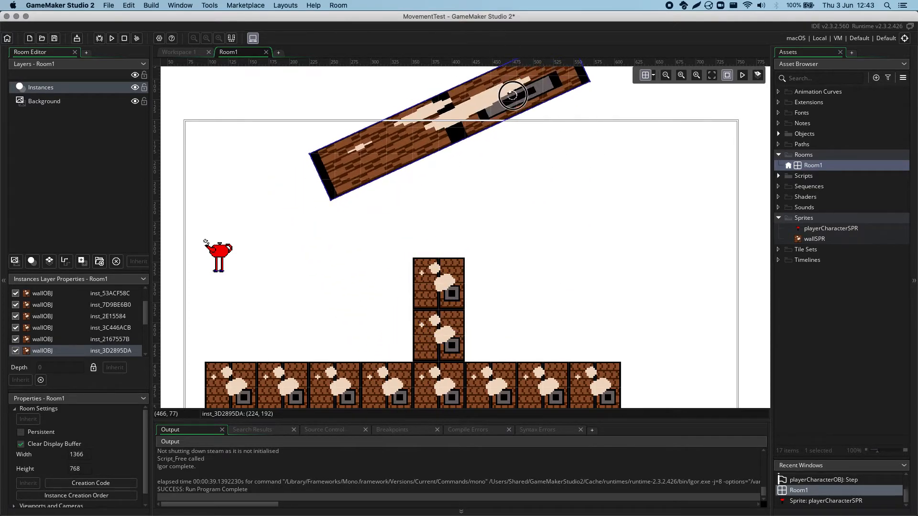
pyautogui.moveTo(512, 95); pyautogui.dragTo(373, 234)
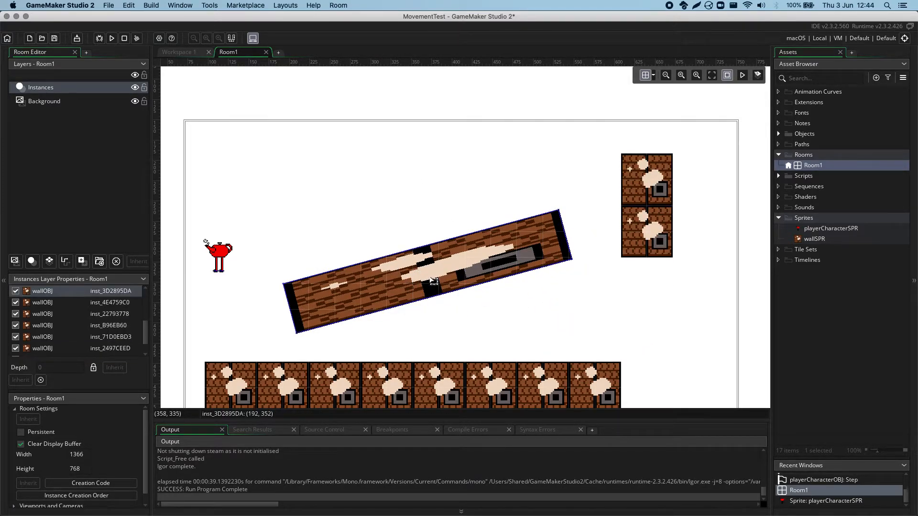
pyautogui.moveTo(821, 240)
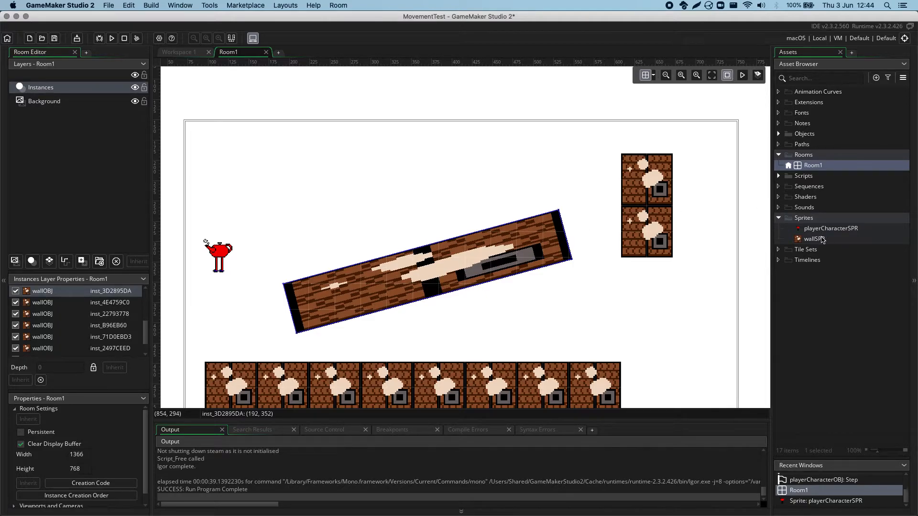
# Open wallSPR, reveal its Collision Mask section, and run the game to test collisions.
pyautogui.doubleClick(814, 238)
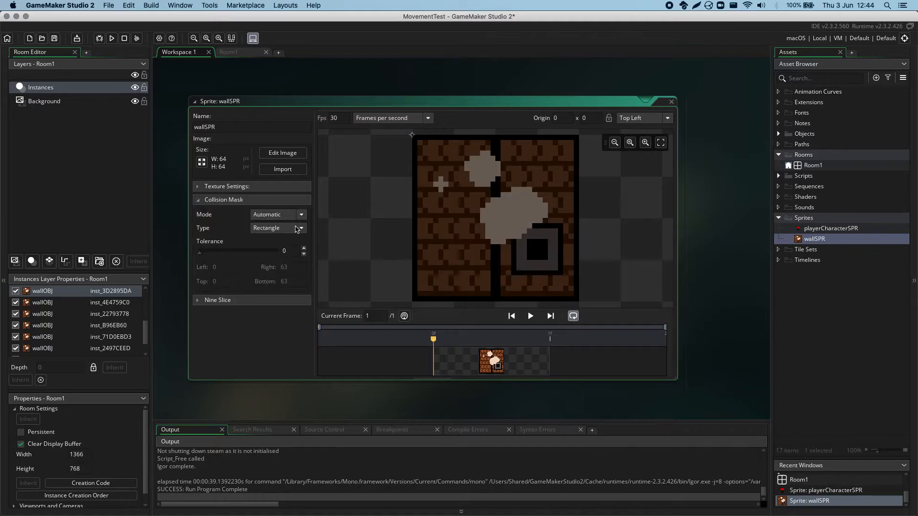
pyautogui.moveTo(515, 277)
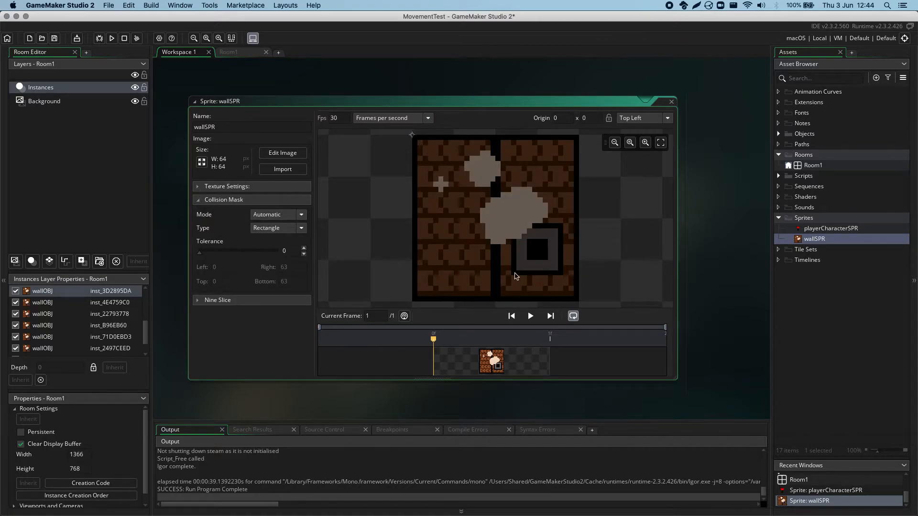
pyautogui.moveTo(449, 267)
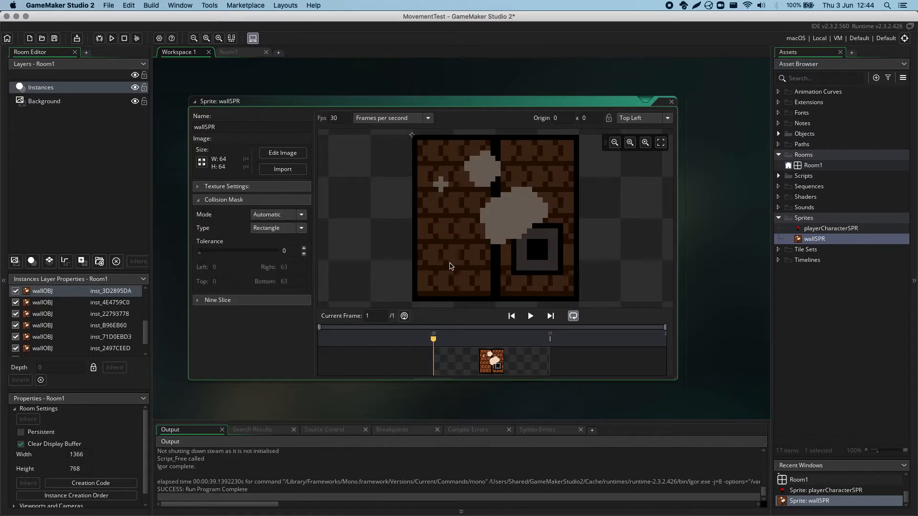
pyautogui.moveTo(695, 112)
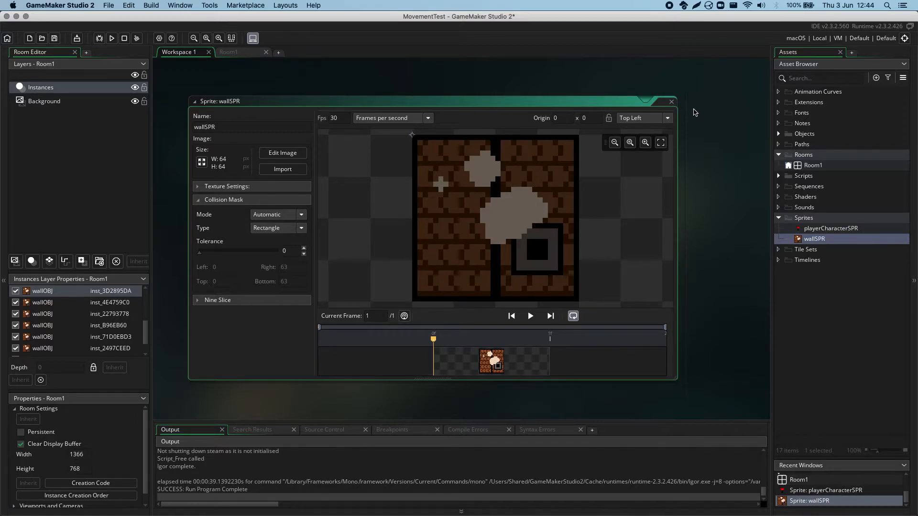
pyautogui.click(672, 101)
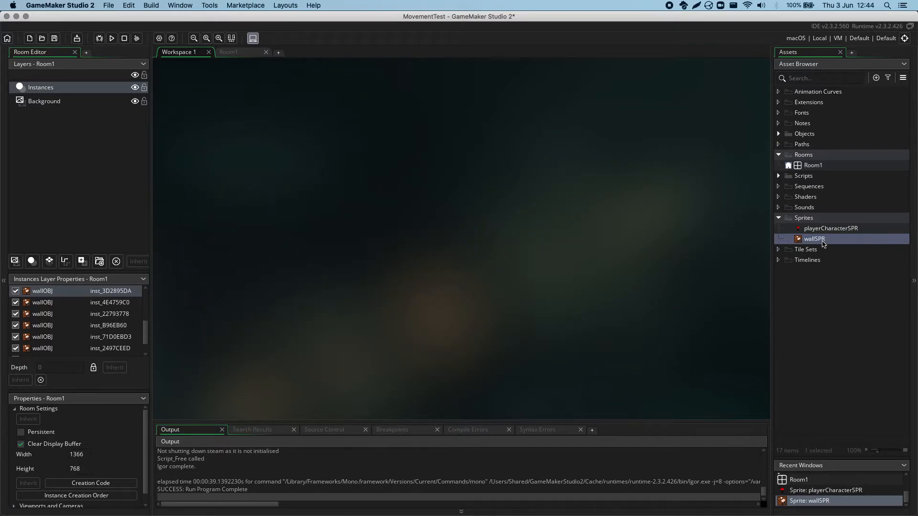
pyautogui.doubleClick(814, 239)
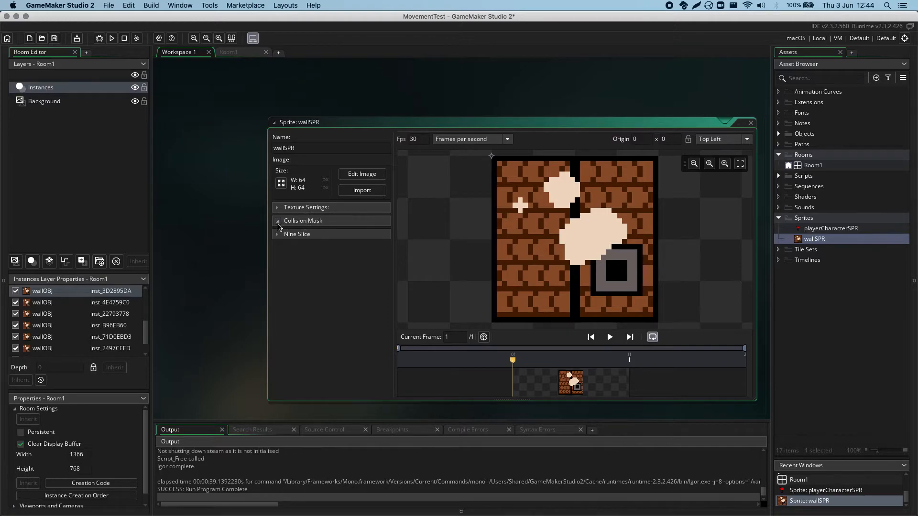
pyautogui.click(303, 221)
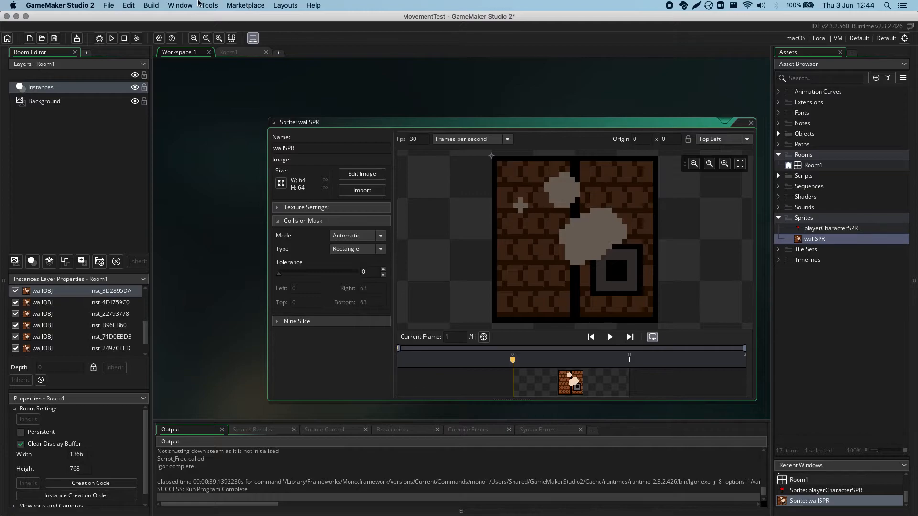
pyautogui.click(111, 39)
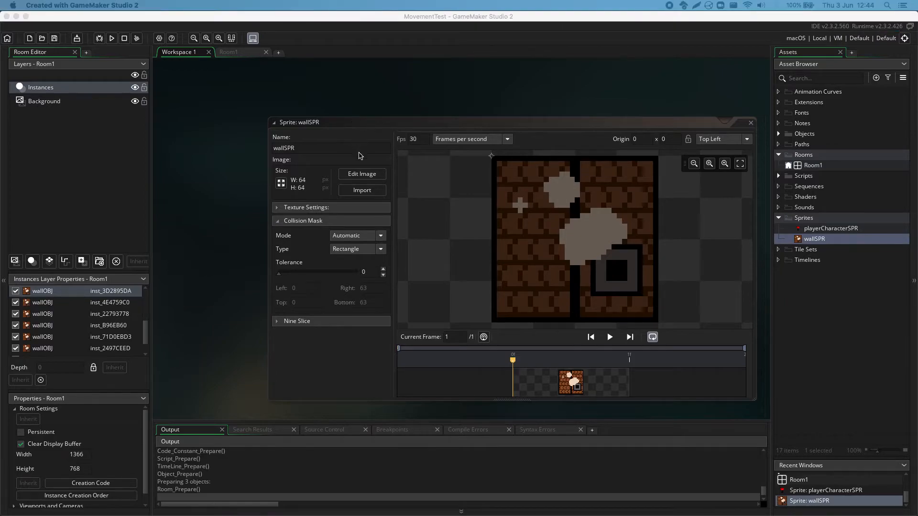
# Close the test run and set wallSPR's collision mask Type to Rectangle with rotation.
pyautogui.click(111, 38)
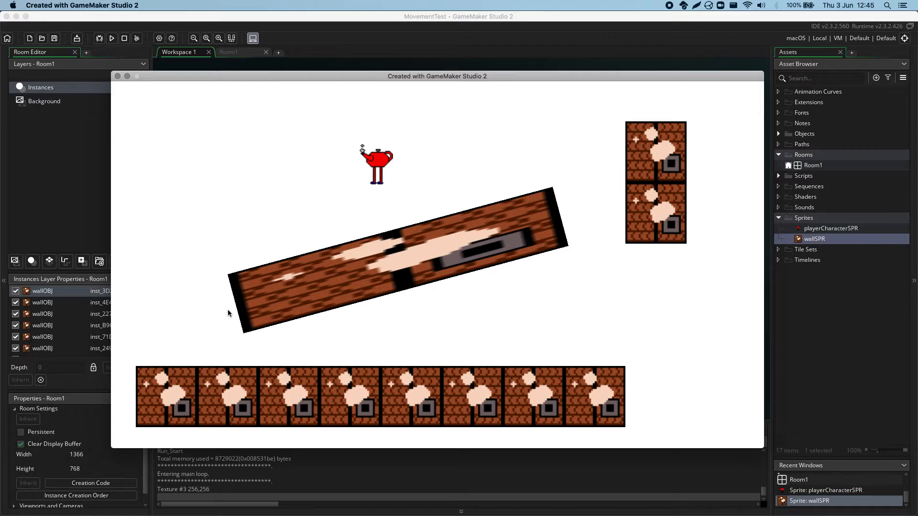
pyautogui.moveTo(333, 286)
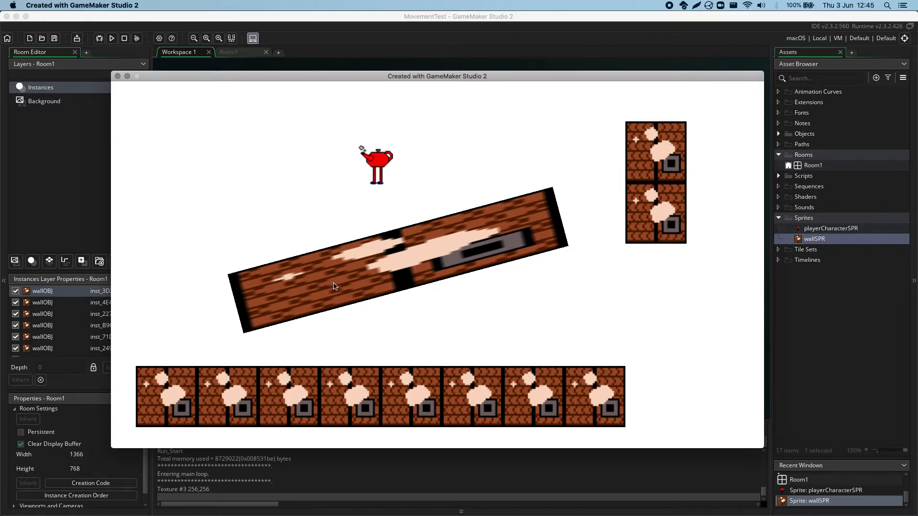
pyautogui.moveTo(419, 213)
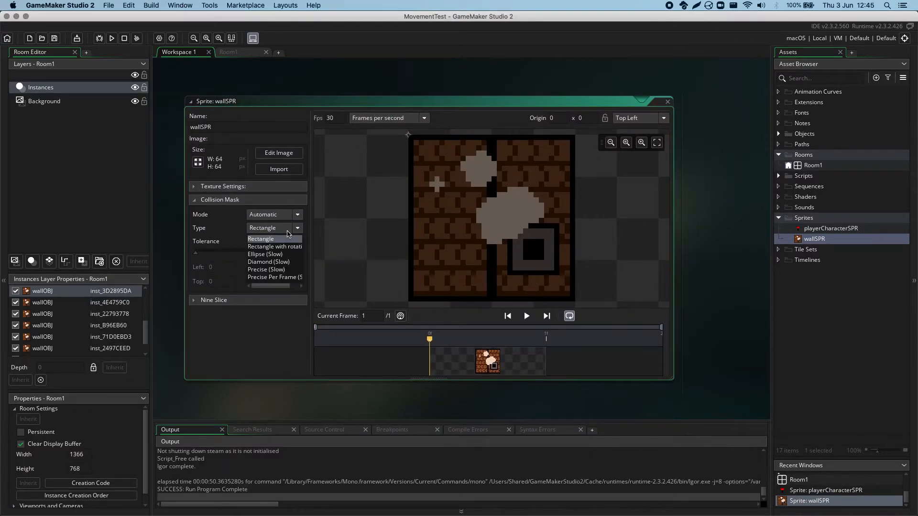
pyautogui.click(274, 246)
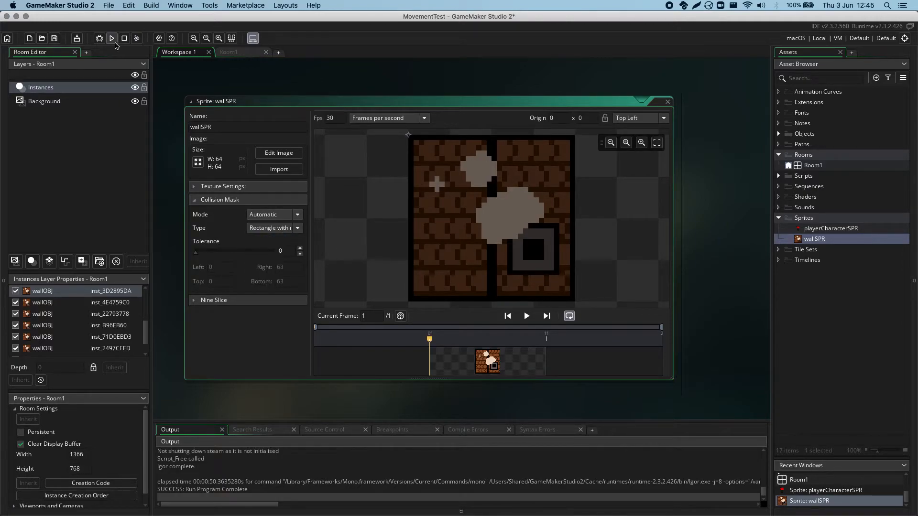
pyautogui.click(111, 38)
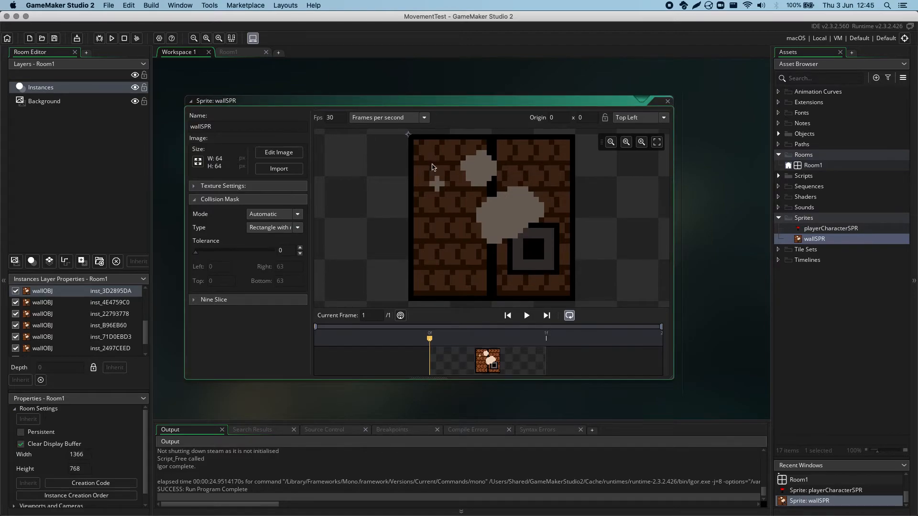
pyautogui.moveTo(567, 129)
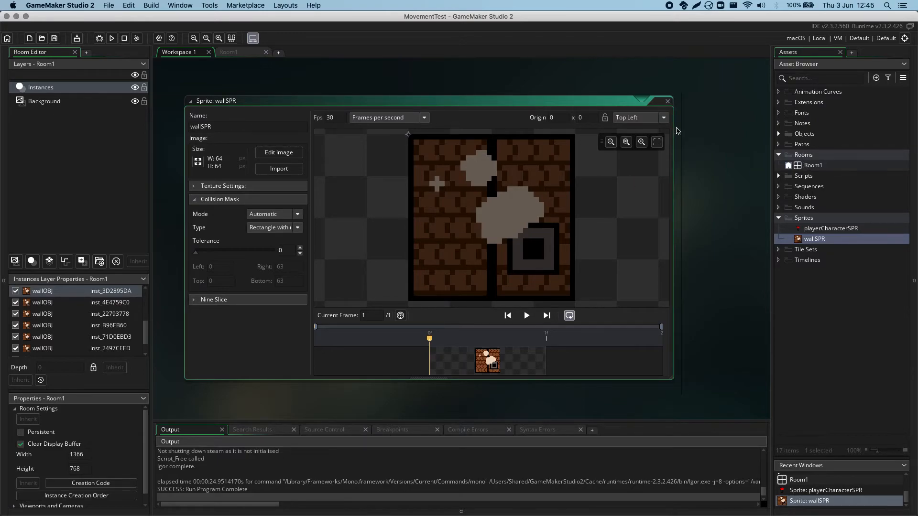
# Close wallSPR and the room, open playerCharacterSPR, and try an ellipse mask resized around the teapot.
pyautogui.click(667, 100)
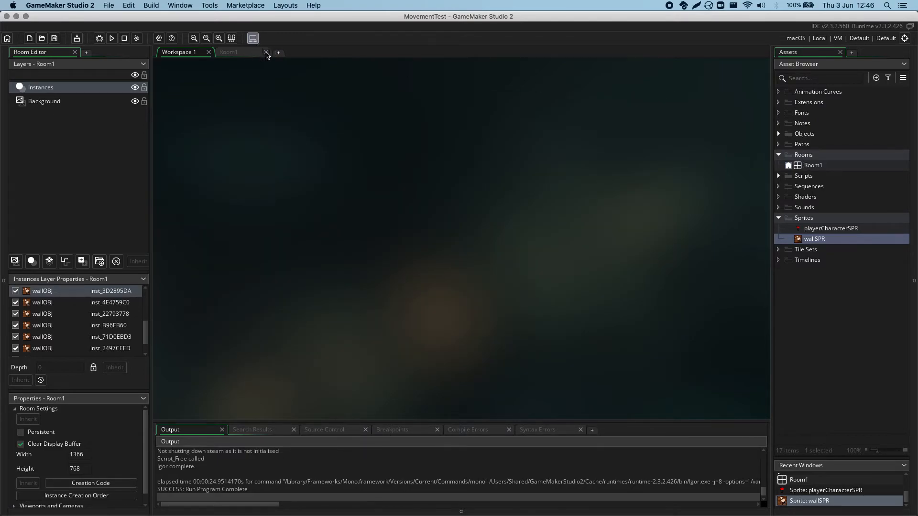
pyautogui.click(267, 53)
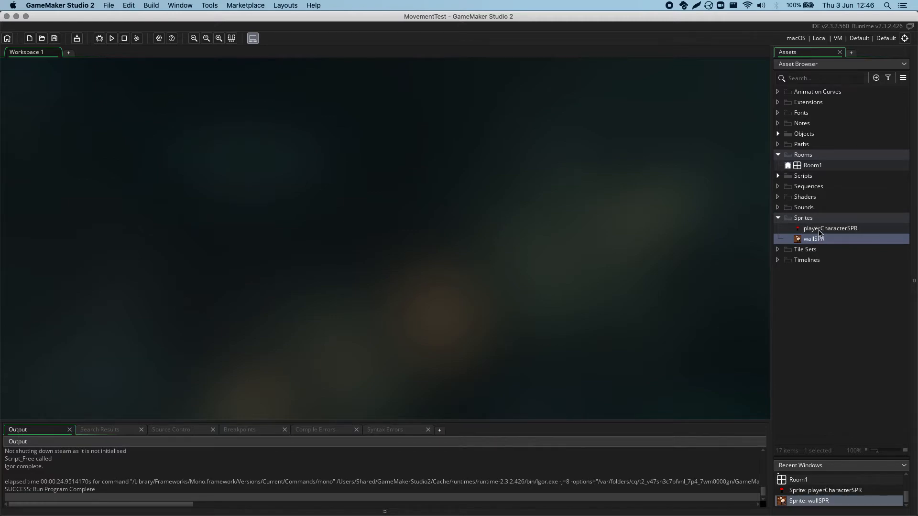
pyautogui.doubleClick(831, 228)
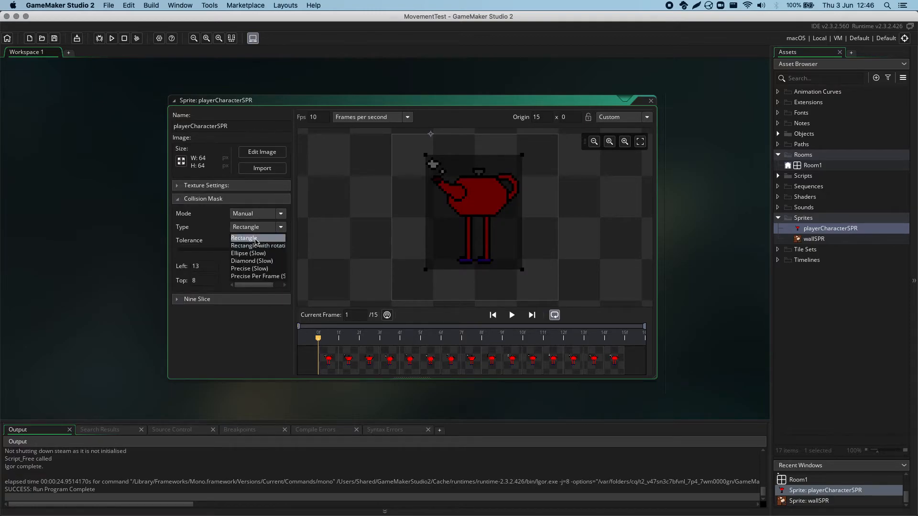
pyautogui.moveTo(253, 252)
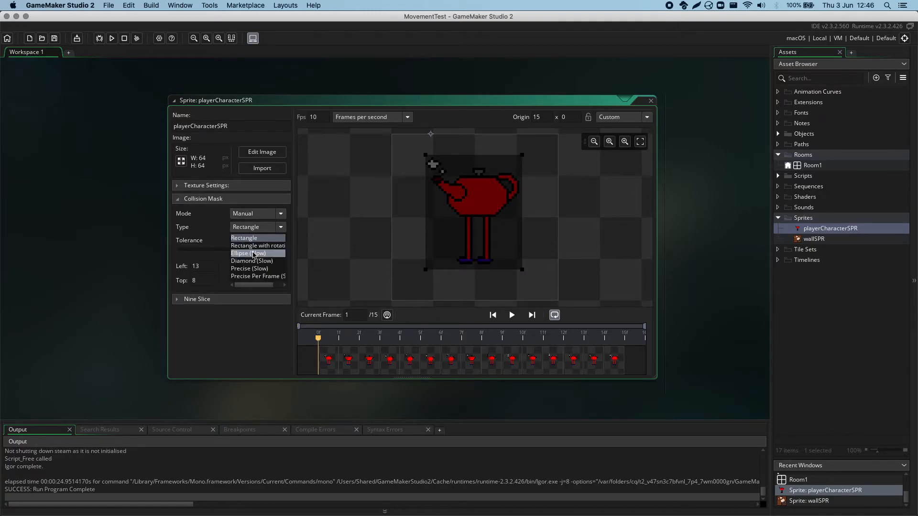
pyautogui.click(248, 252)
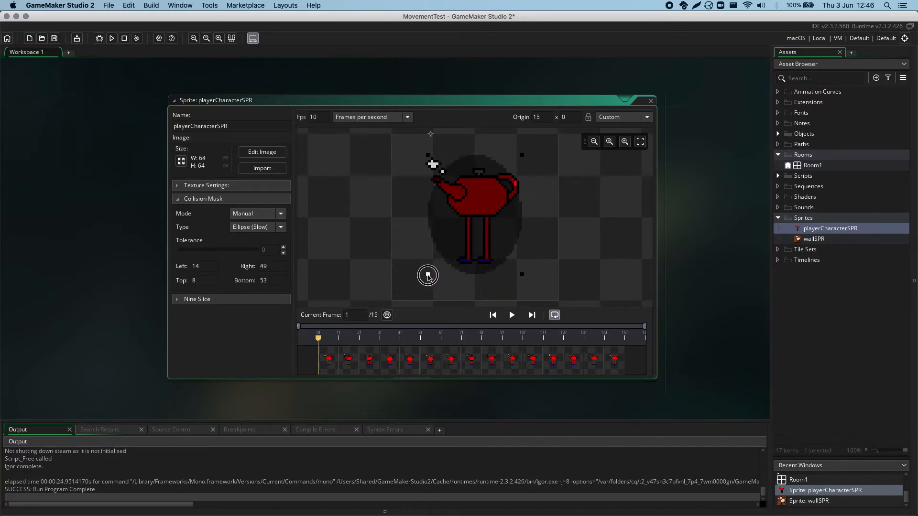
pyautogui.moveTo(427, 275); pyautogui.dragTo(439, 238)
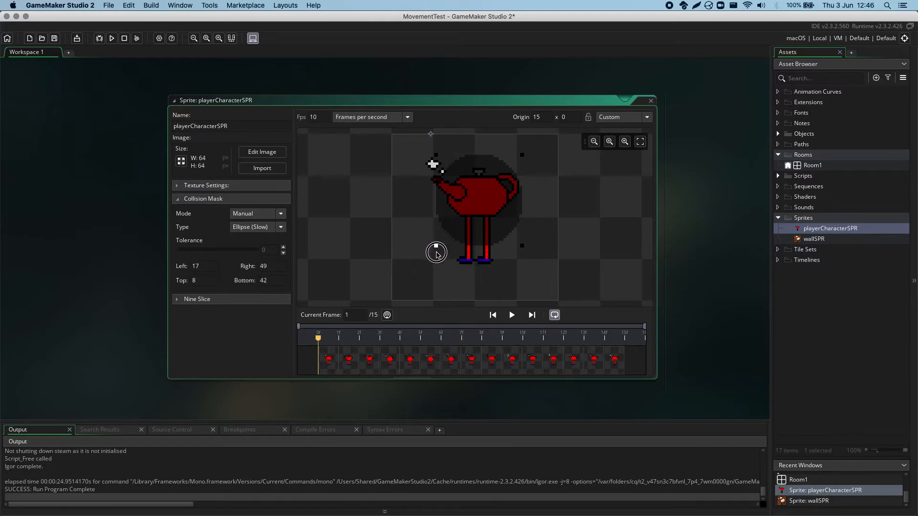
# Cycle through Automatic bounds, Diamond and Precise Per Frame, then settle on Manual mode with Precise (Slow) type.
pyautogui.click(257, 213)
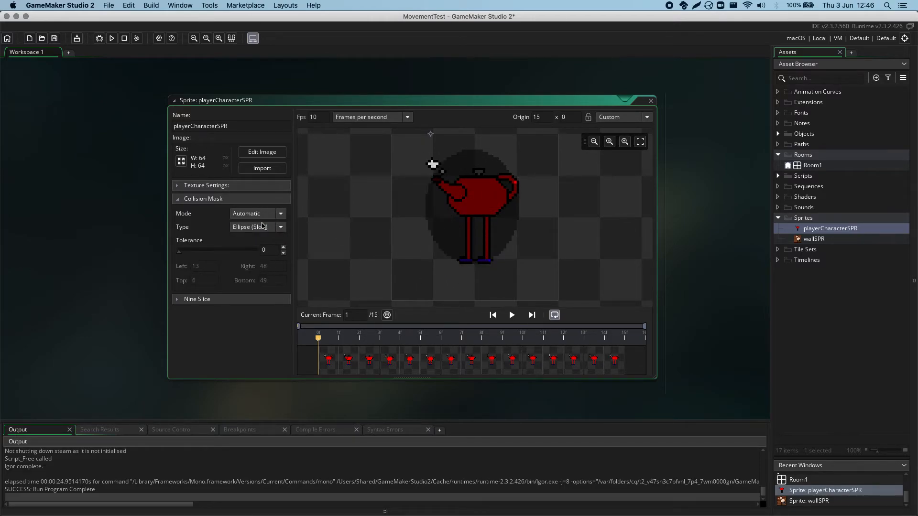
pyautogui.click(254, 213)
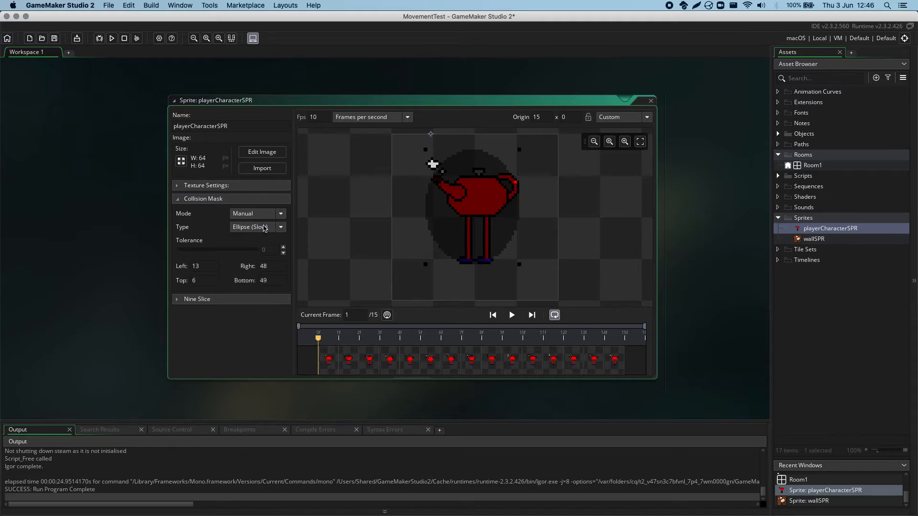
pyautogui.click(256, 227)
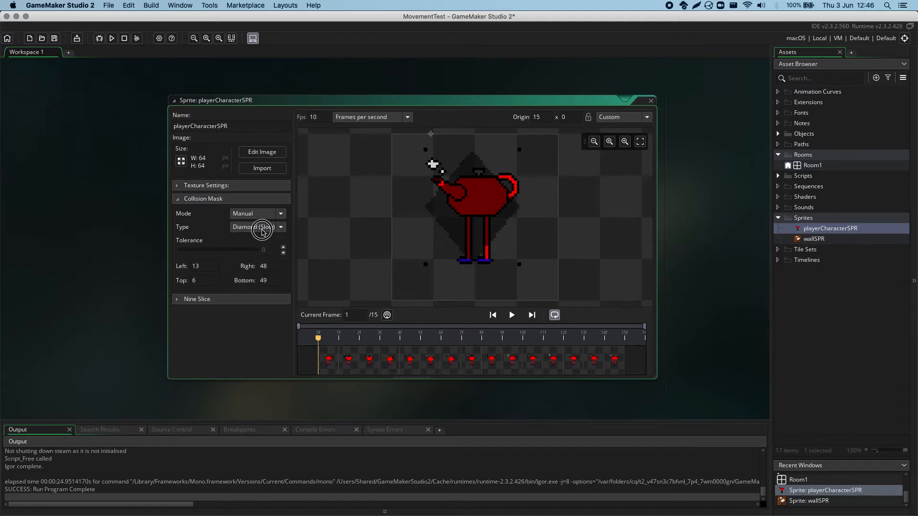
pyautogui.click(256, 227)
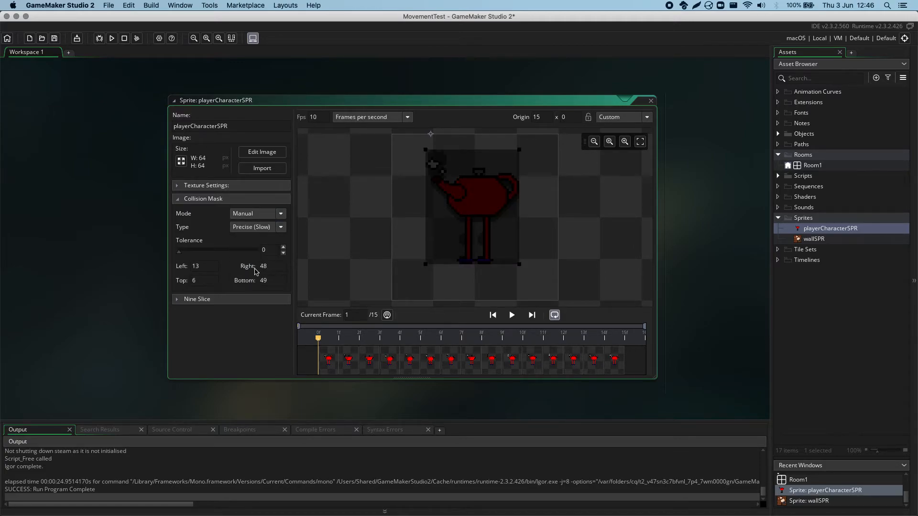
pyautogui.click(257, 228)
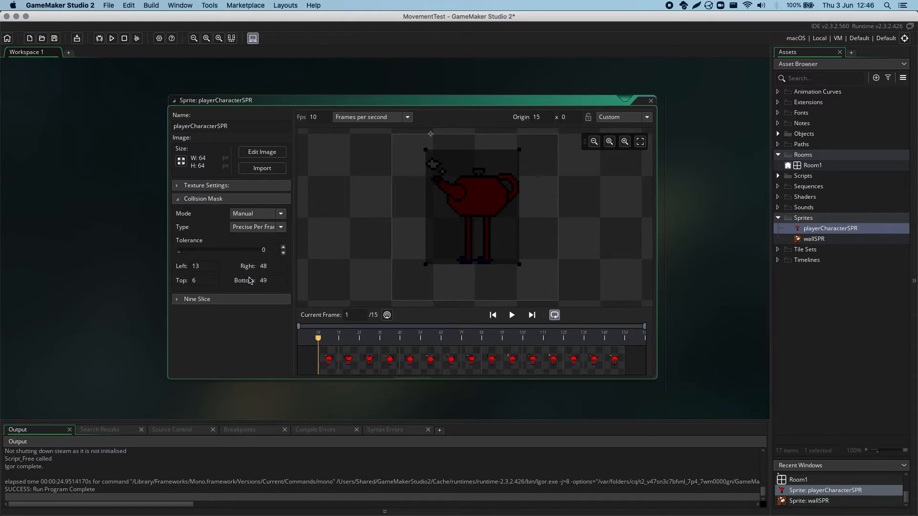
pyautogui.click(256, 228)
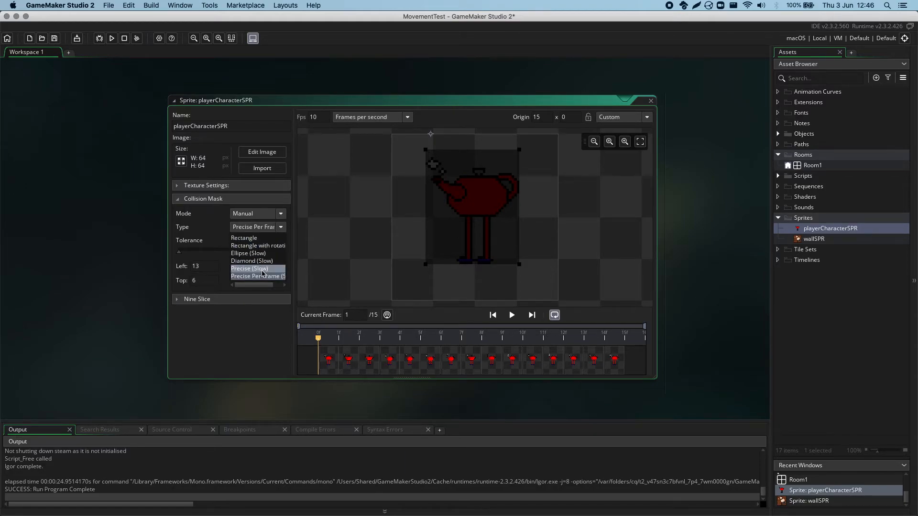
pyautogui.moveTo(252, 260)
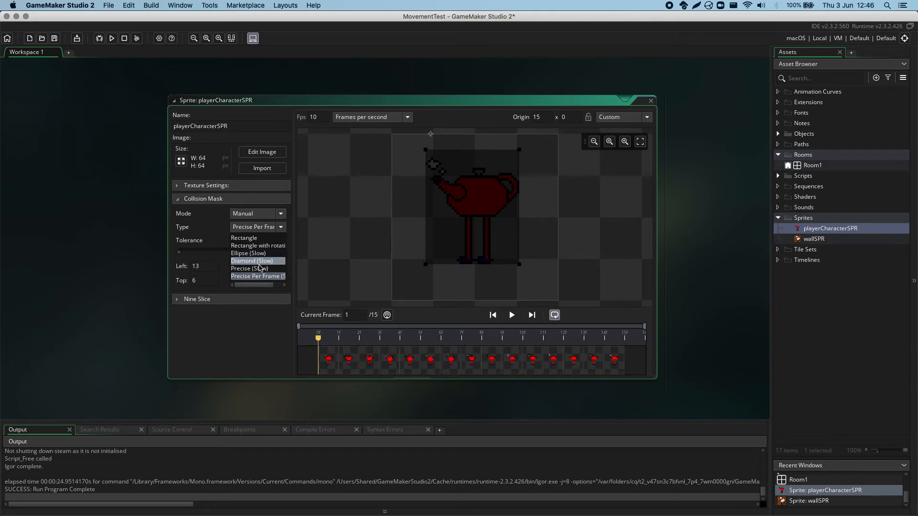
pyautogui.moveTo(257, 253)
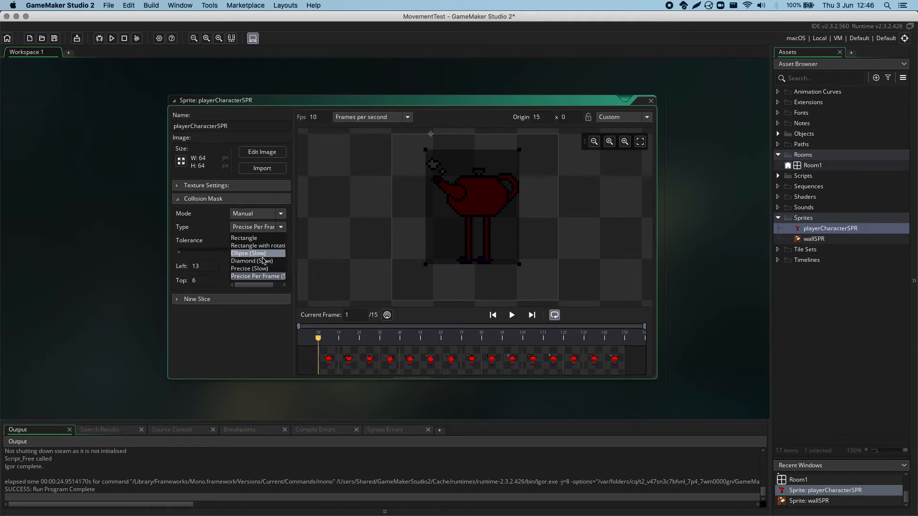
pyautogui.click(249, 268)
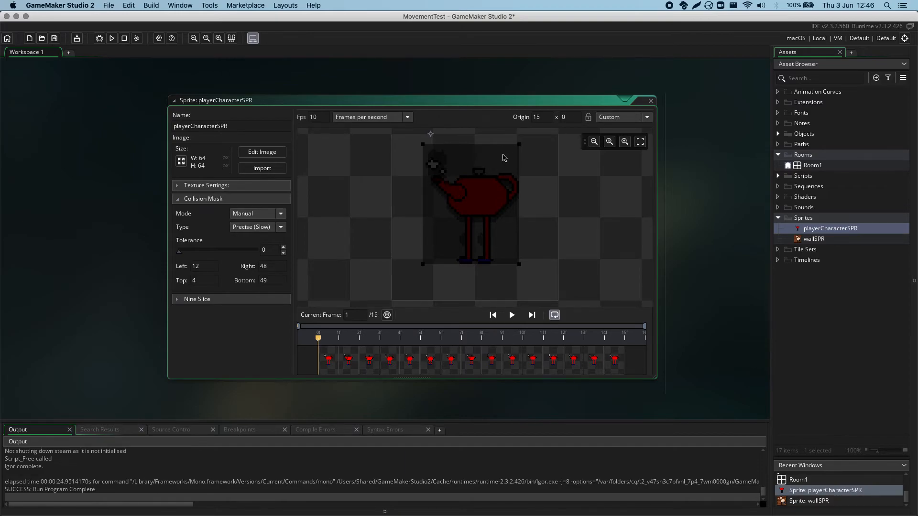
pyautogui.moveTo(280, 232)
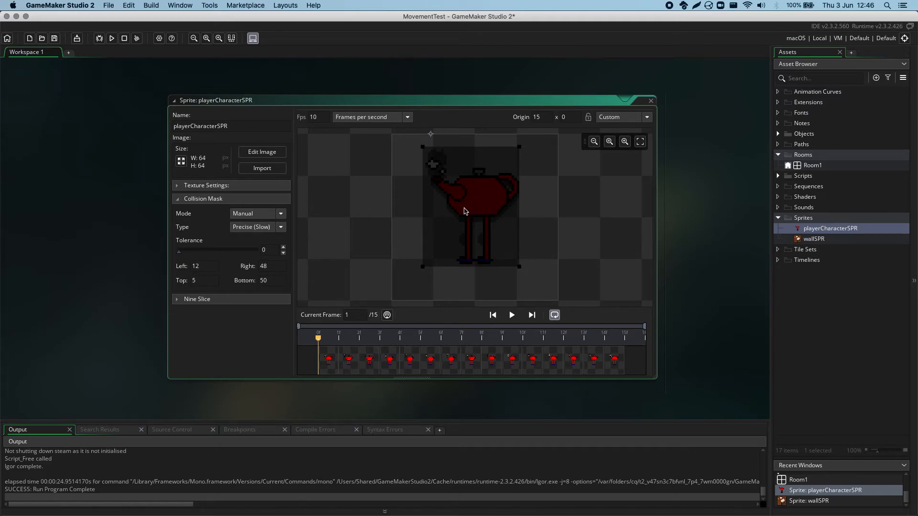
# Set the precise mask's Mode to Automatic (bounds about 13–48 by 6–49) and check it on other animation frames.
pyautogui.click(280, 213)
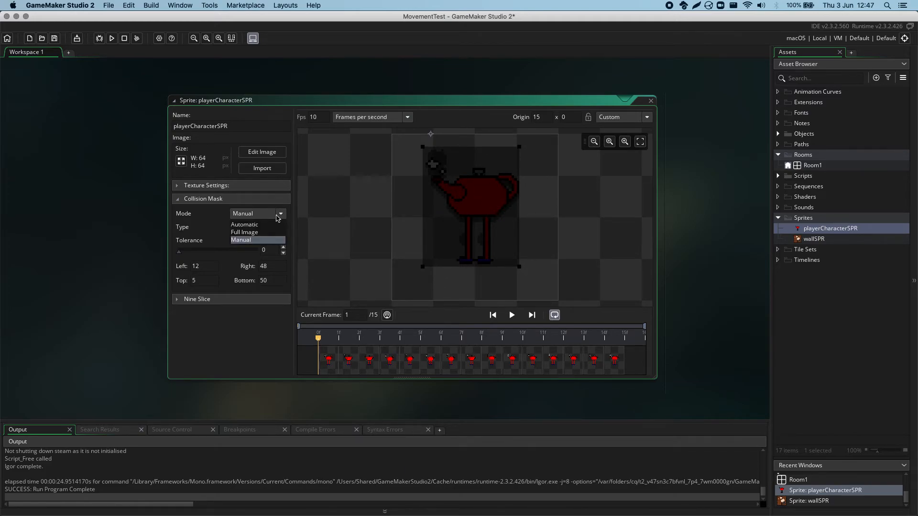
pyautogui.click(244, 232)
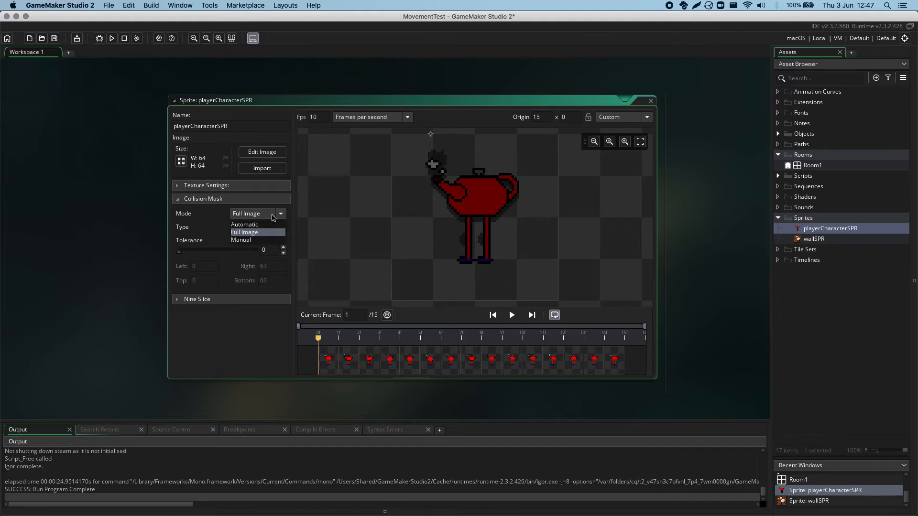
pyautogui.click(244, 224)
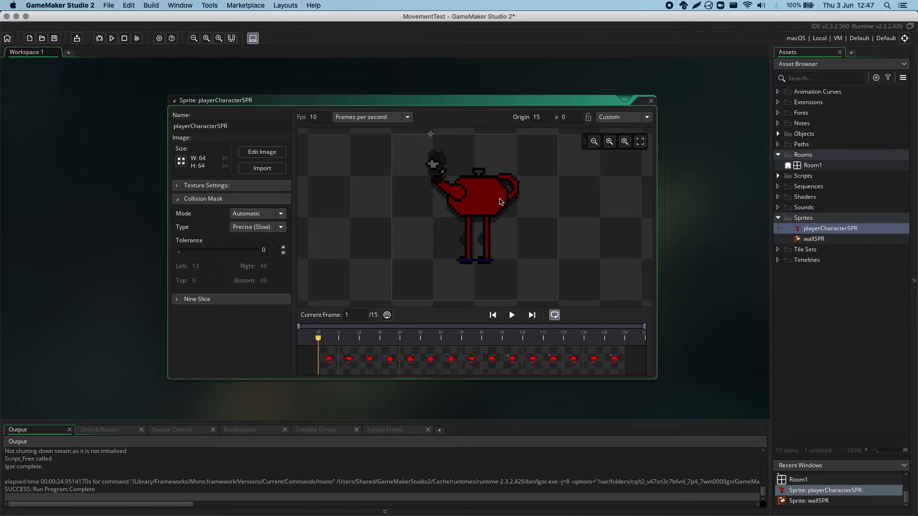
pyautogui.moveTo(434, 179)
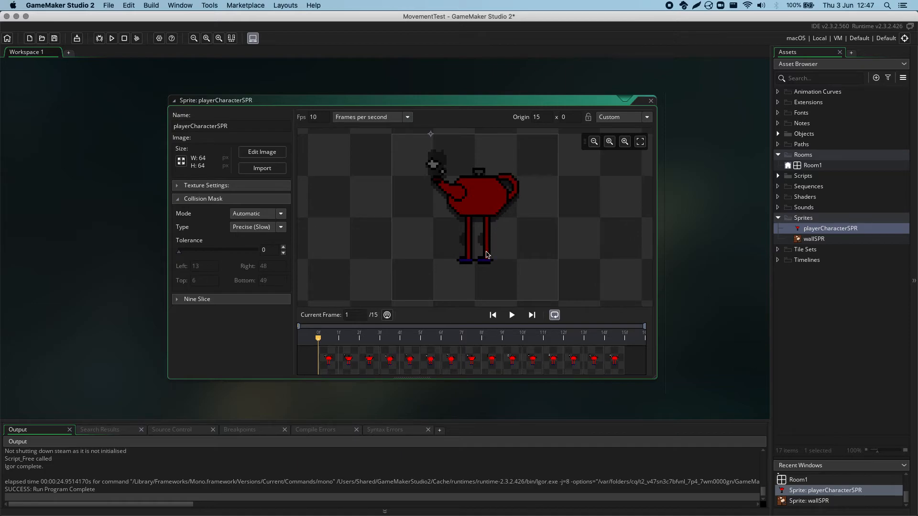
pyautogui.moveTo(500, 160)
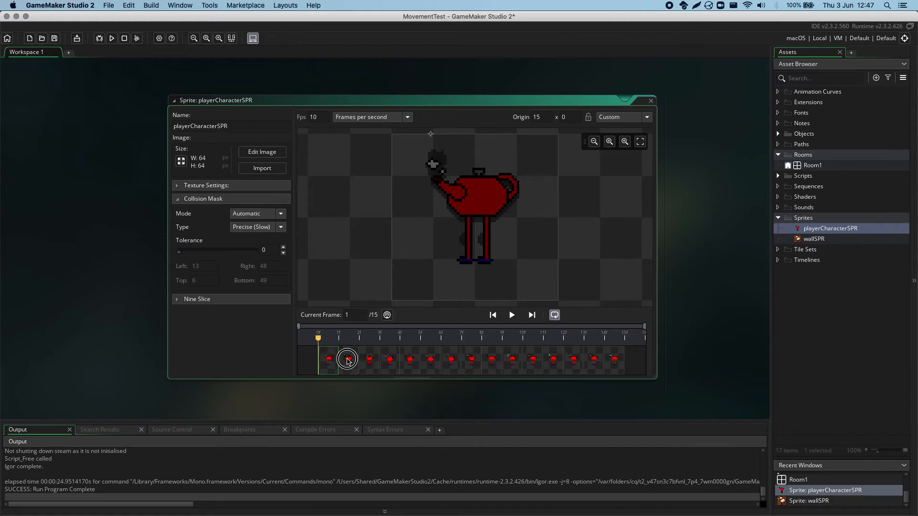
pyautogui.click(593, 360)
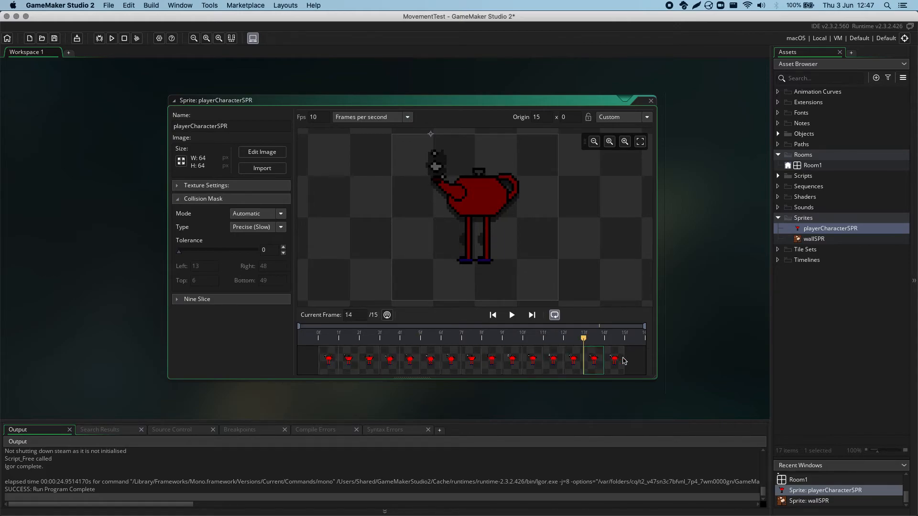
pyautogui.click(318, 359)
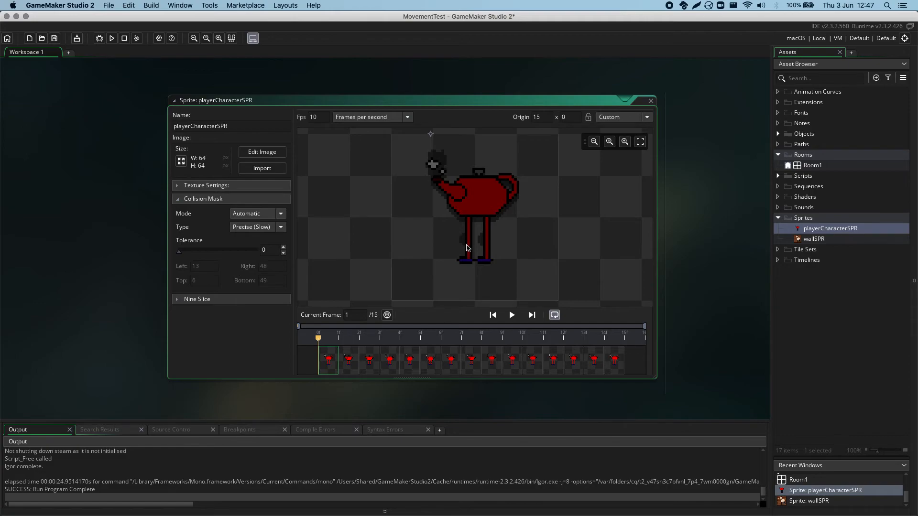
pyautogui.moveTo(523, 176)
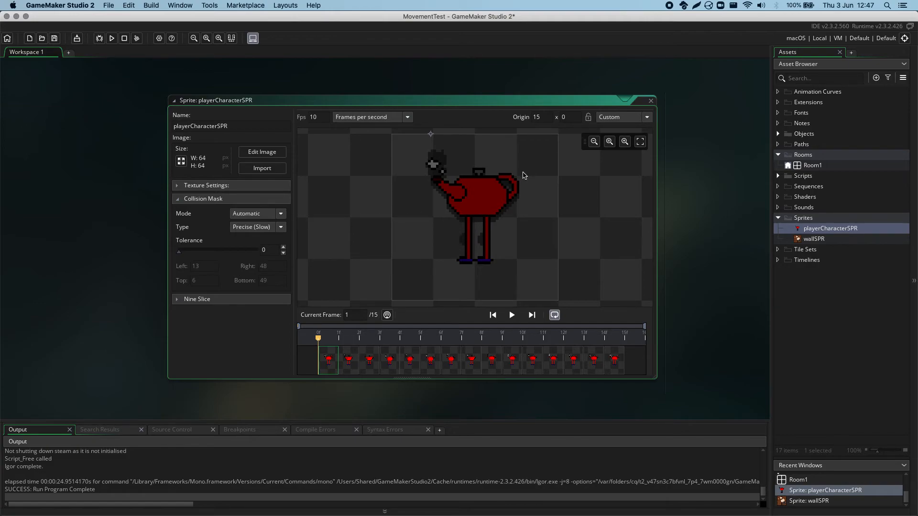
pyautogui.moveTo(517, 244)
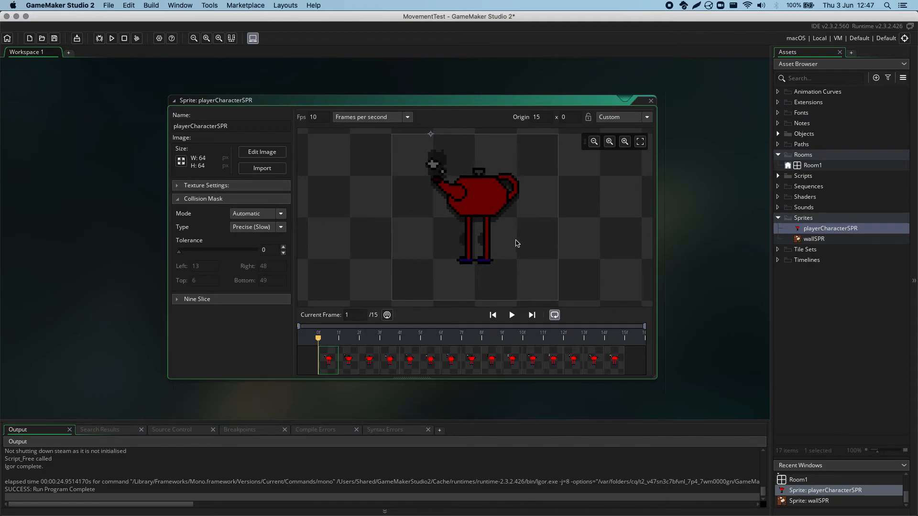
pyautogui.moveTo(499, 212)
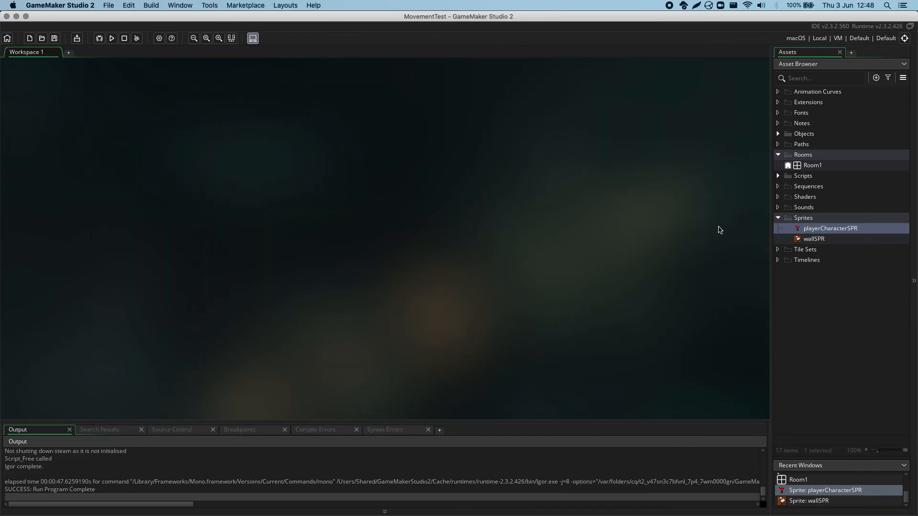
pyautogui.moveTo(830, 197)
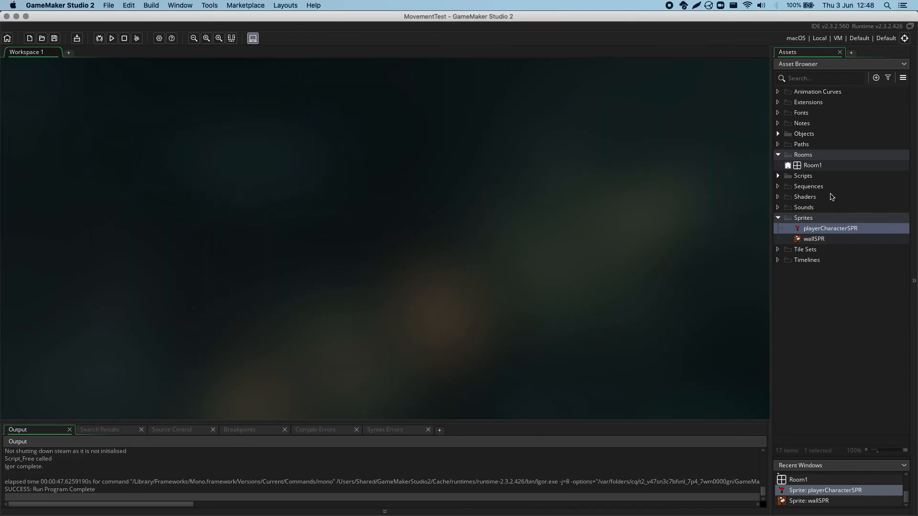
# Open playerCharacterOBJ from the Objects group and inspect its Collision Mask field set to Same As Sprite.
pyautogui.click(779, 134)
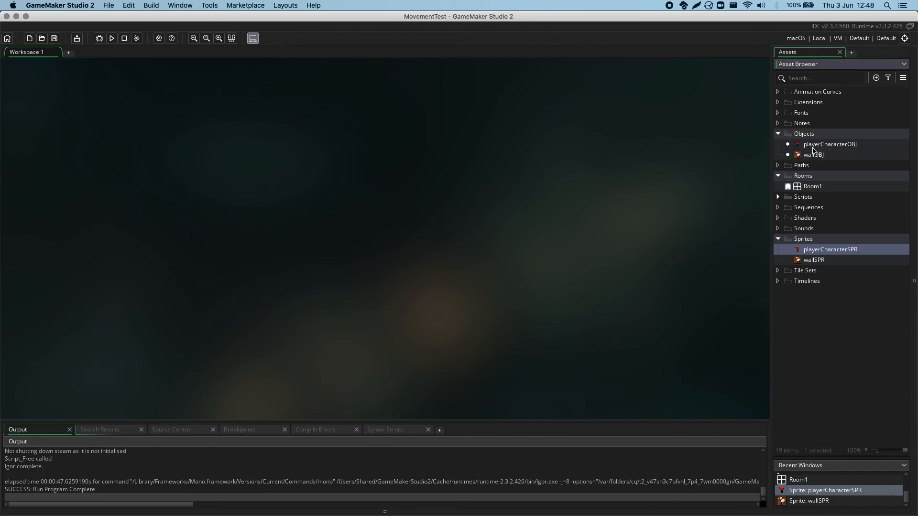
pyautogui.doubleClick(830, 144)
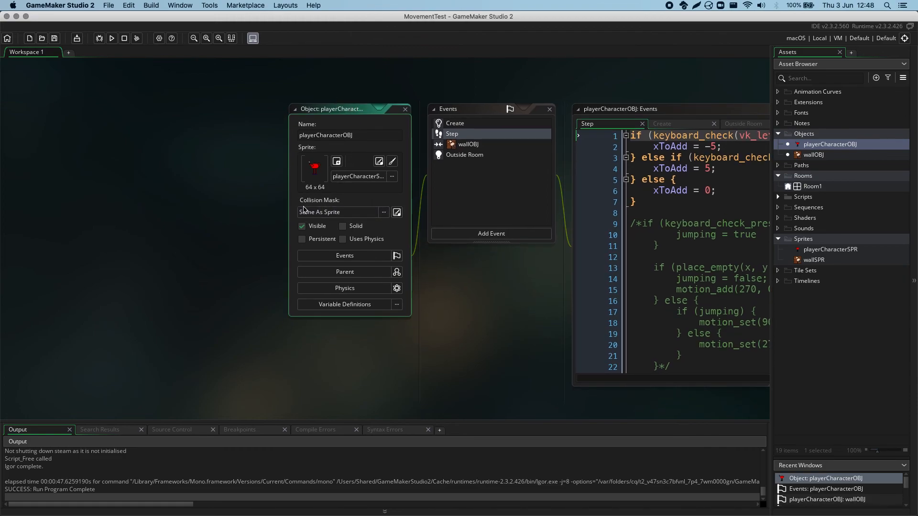
pyautogui.click(339, 212)
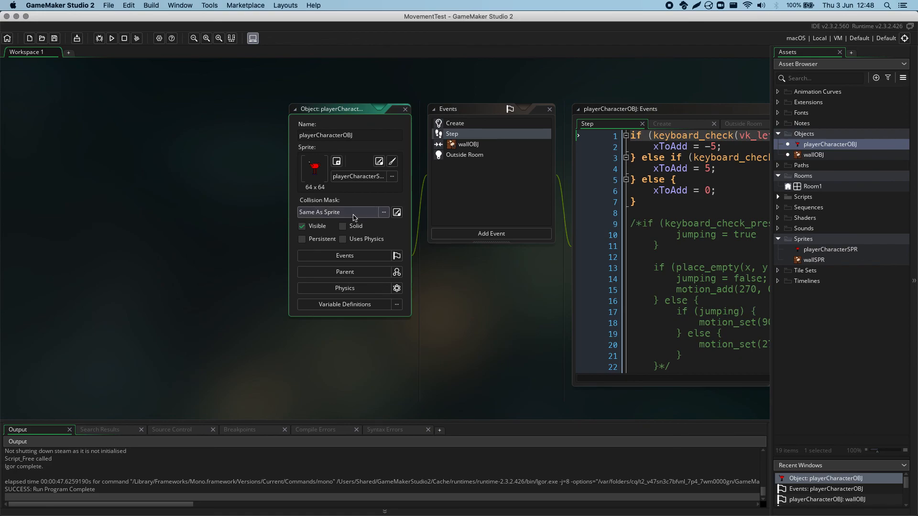
pyautogui.click(384, 212)
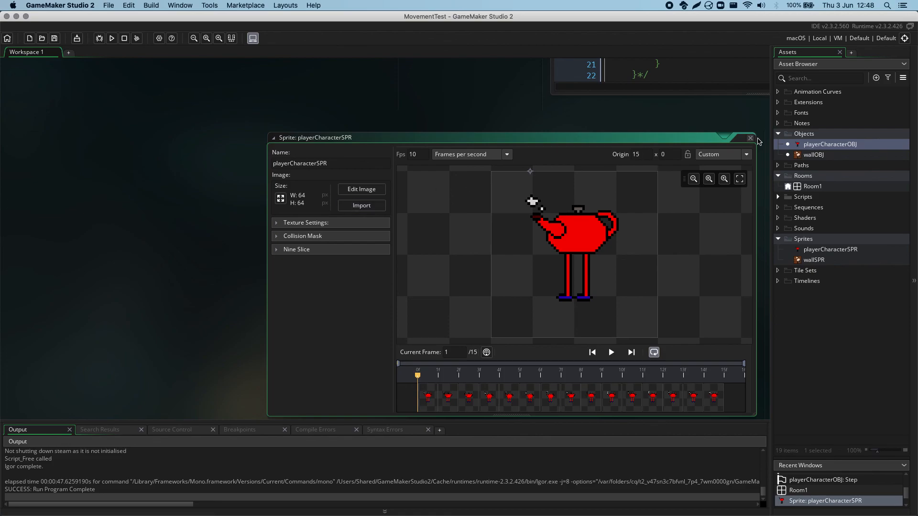
# Close the teapot sprite editor and reopen playerCharacterOBJ showing its Same As Sprite mask.
pyautogui.click(750, 138)
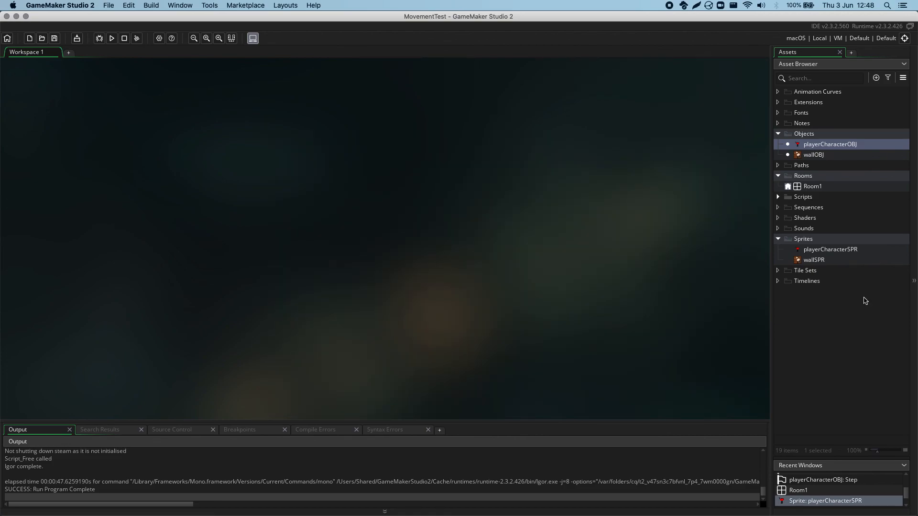
pyautogui.doubleClick(830, 145)
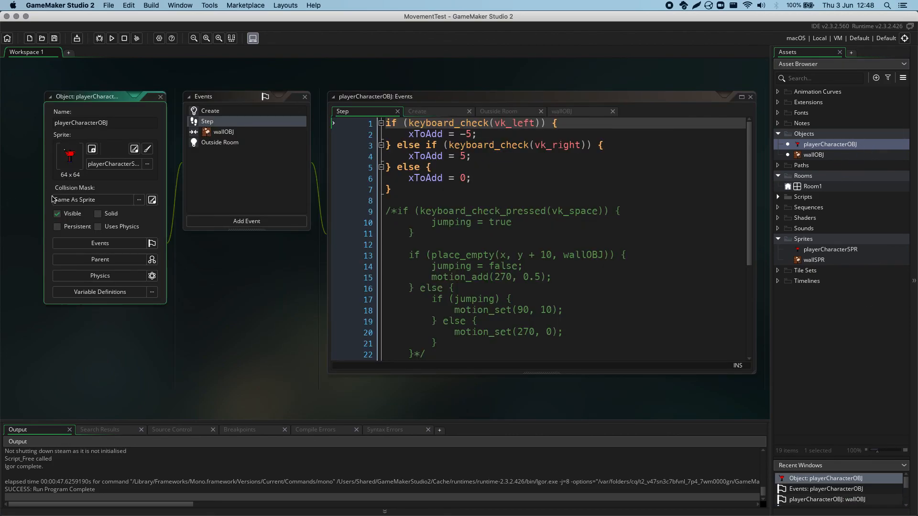